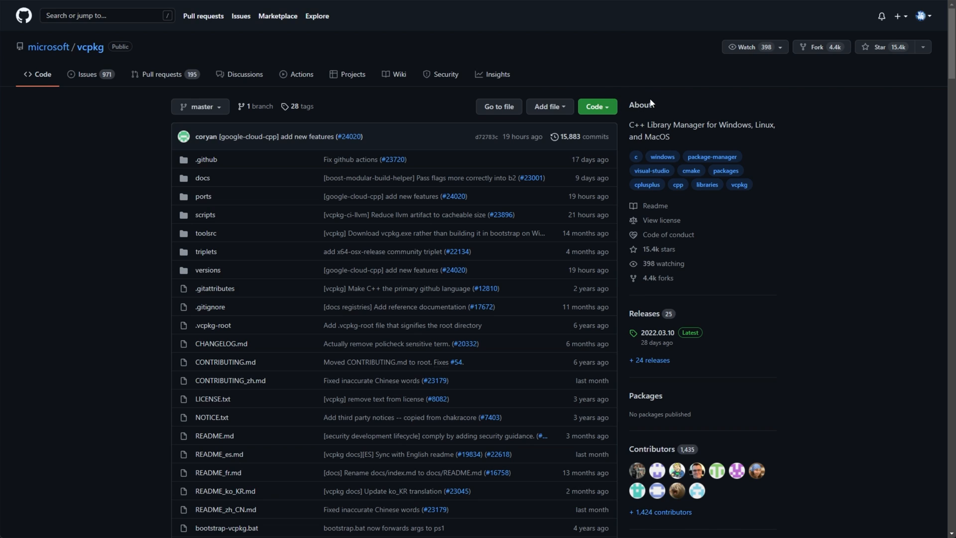
# - Copy the microsoft/vcpkg HTTPS clone URL from the repository's Code menu
pyautogui.scroll(-3)
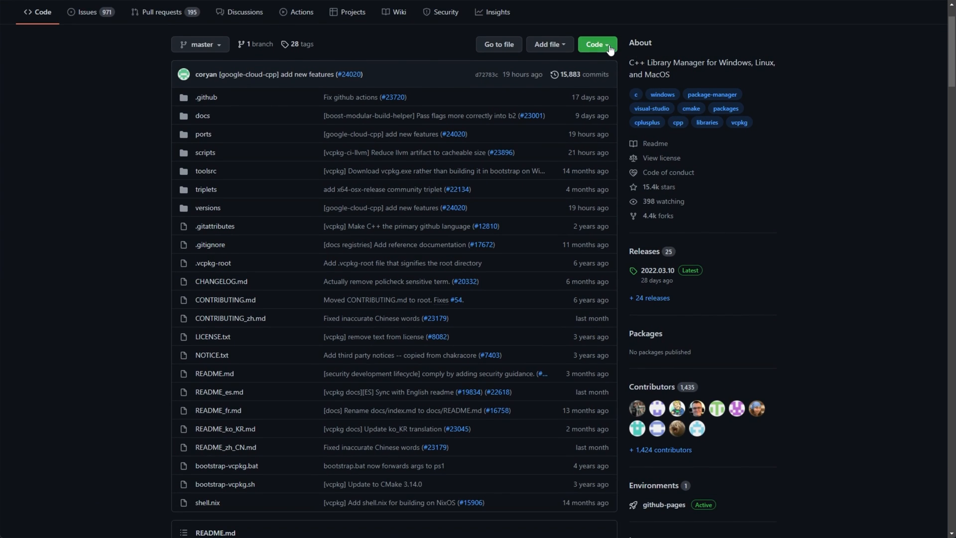
pyautogui.click(596, 44)
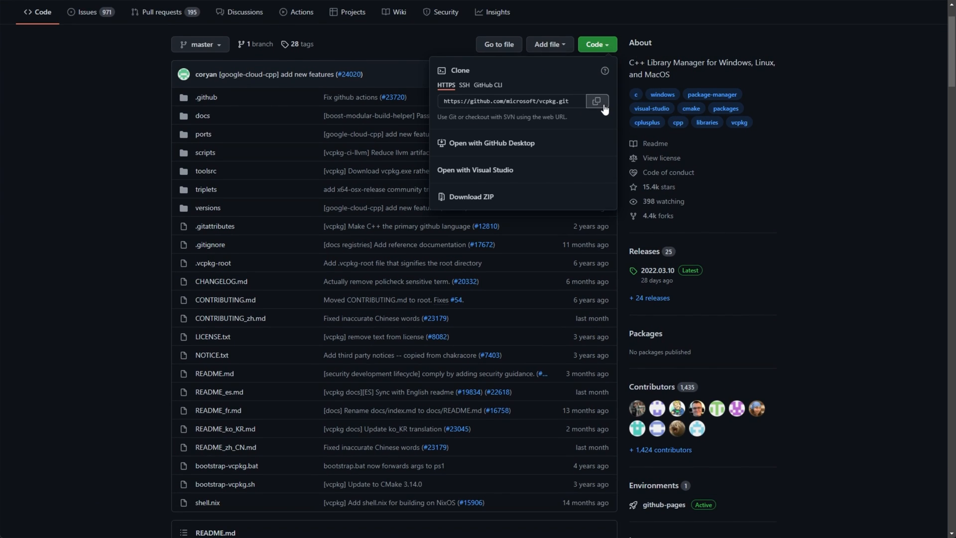
pyautogui.click(596, 102)
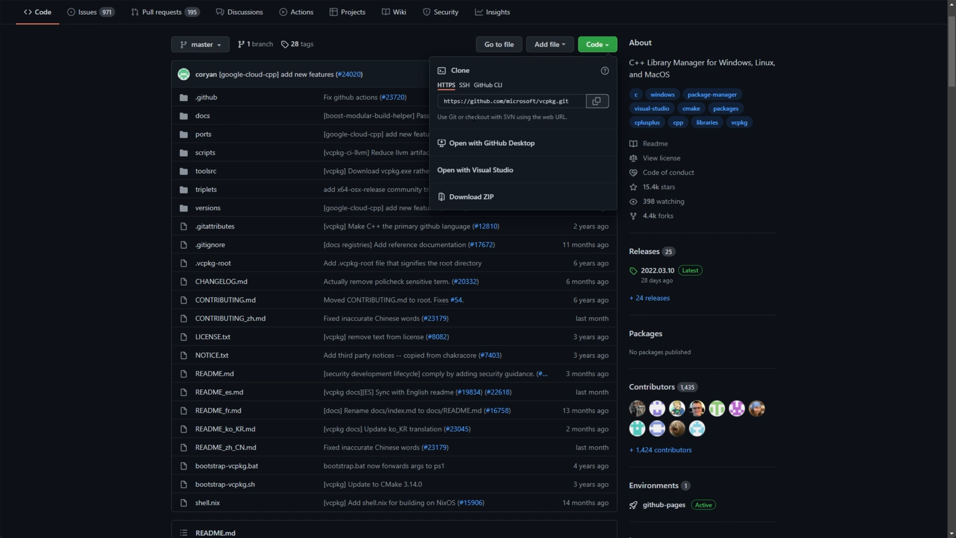
pyautogui.scroll(-3)
pyautogui.write('cmd')
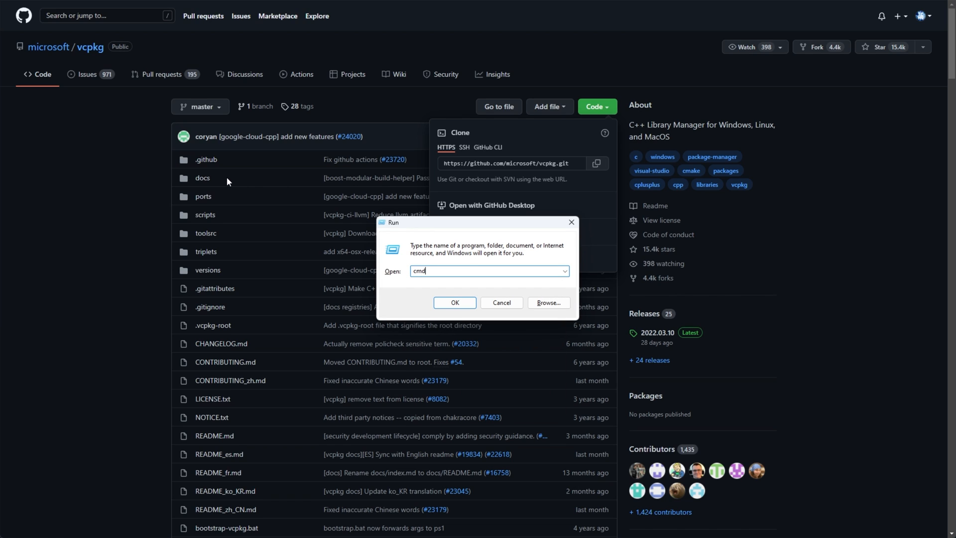
pyautogui.click(454, 303)
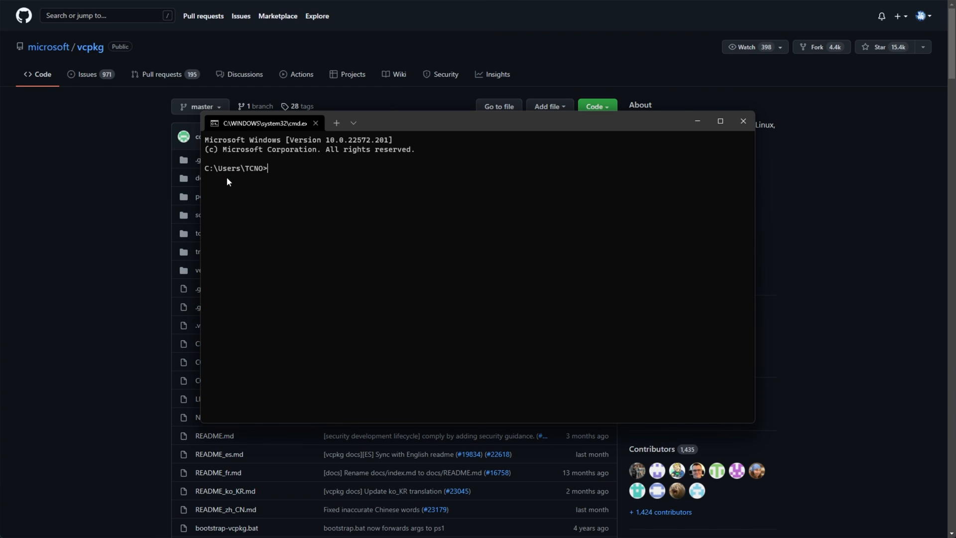
pyautogui.write('git')
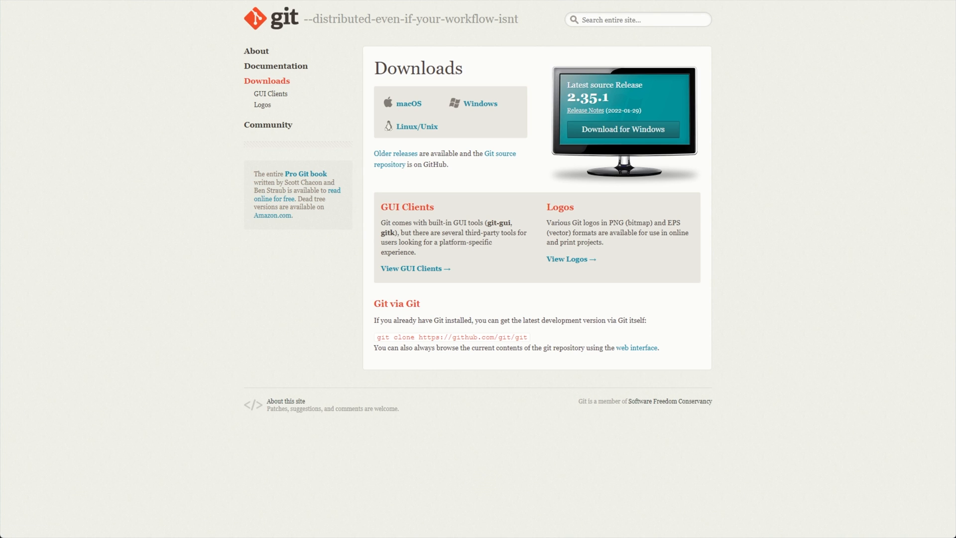
pyautogui.moveTo(672, 104)
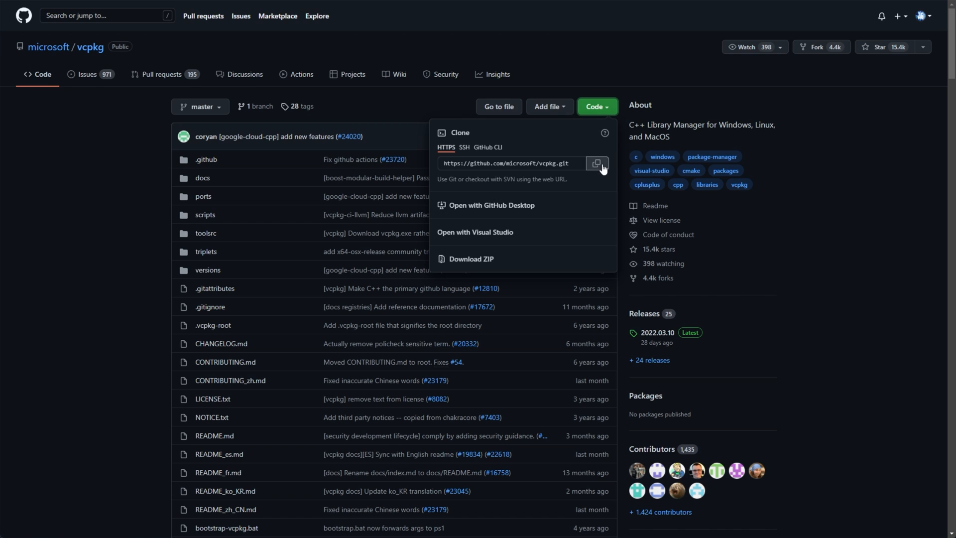
# - Copy the vcpkg HTTPS clone address again before switching to the empty VCPKG folder
pyautogui.click(597, 162)
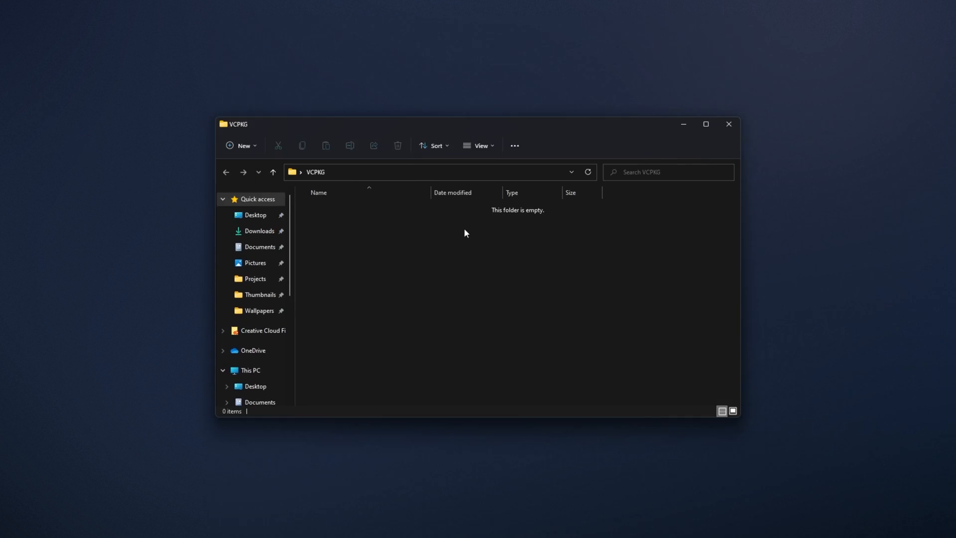
pyautogui.rightClick(465, 233)
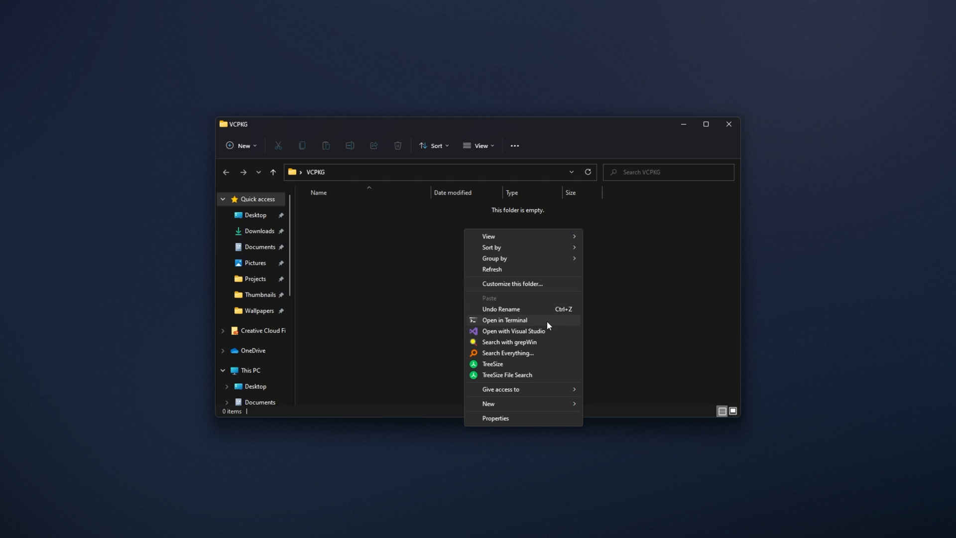
pyautogui.moveTo(564, 325)
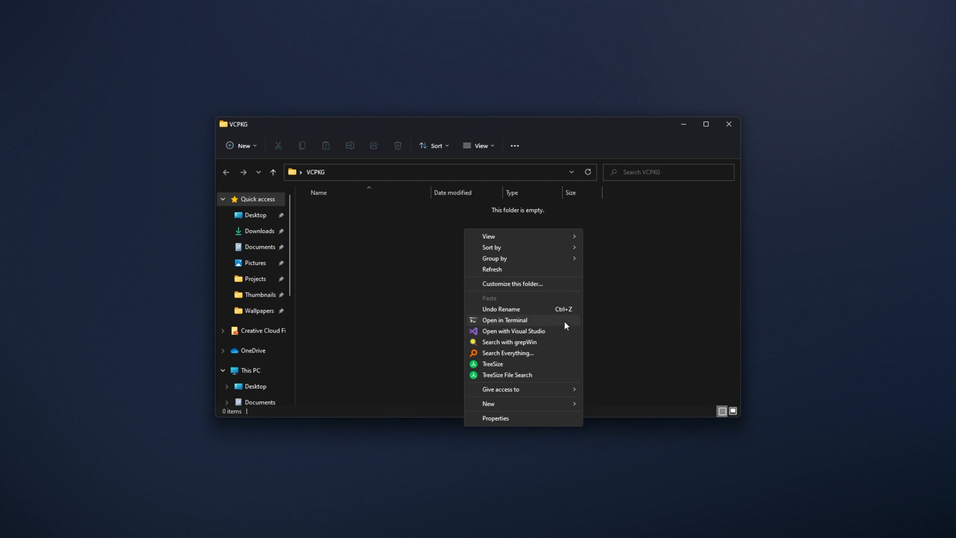
pyautogui.click(505, 320)
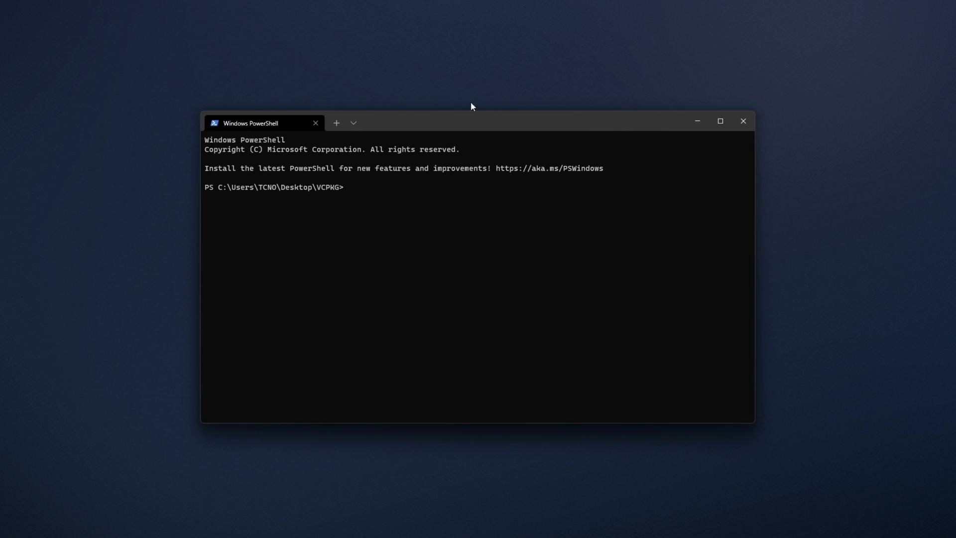
pyautogui.moveTo(340, 190)
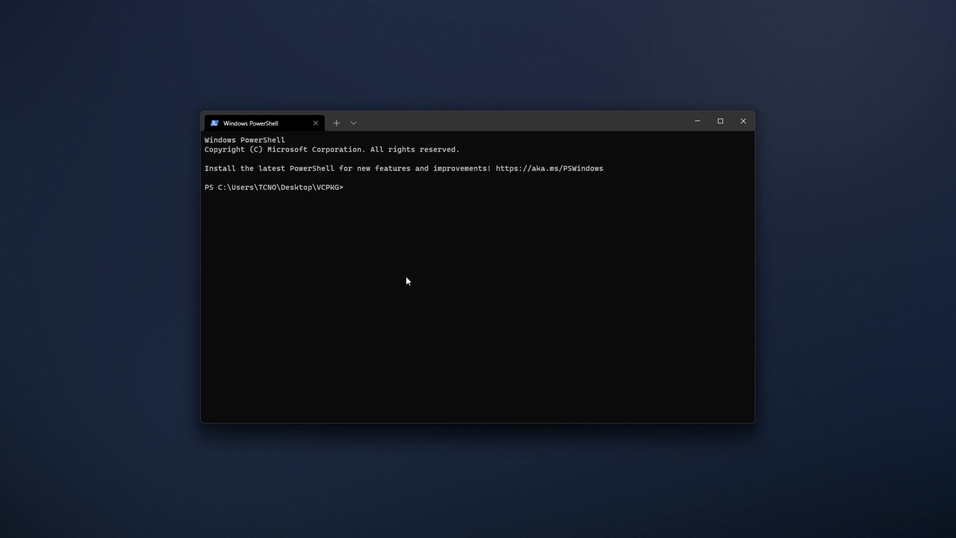
pyautogui.write('https://github.com/microsoft/vcpkg.git')
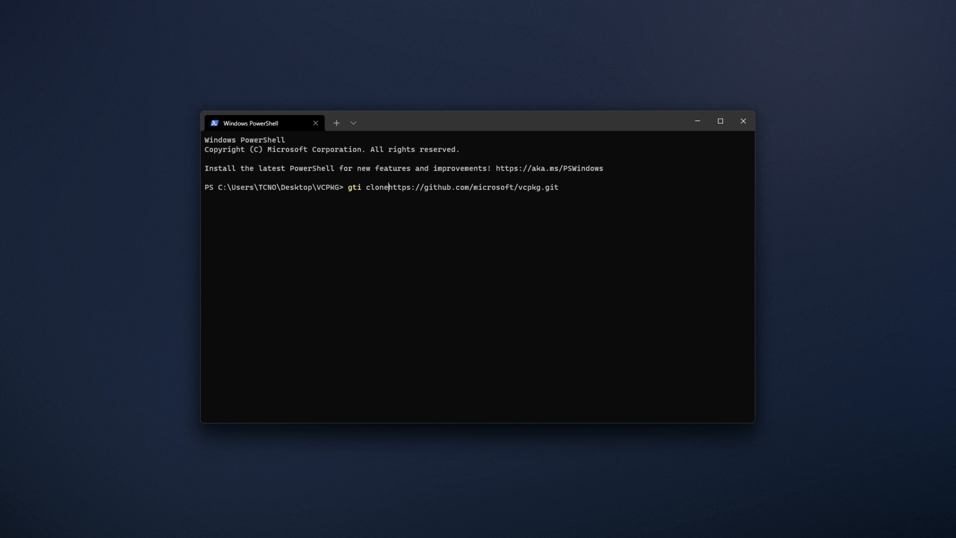
pyautogui.press('Enter')
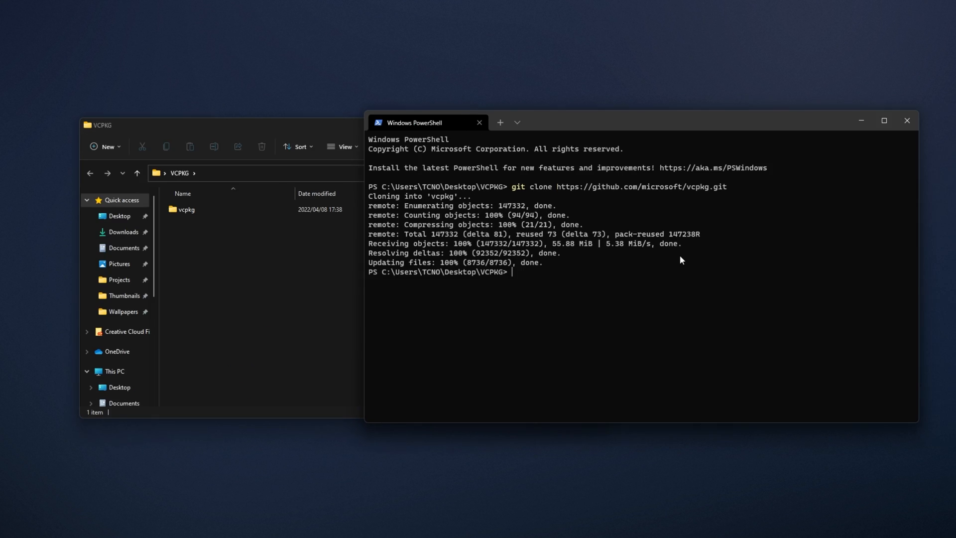
# - Change into .\vcpkg and run .\bootstrap-vcpkg.bat to download vcpkg.exe
pyautogui.write('cd')
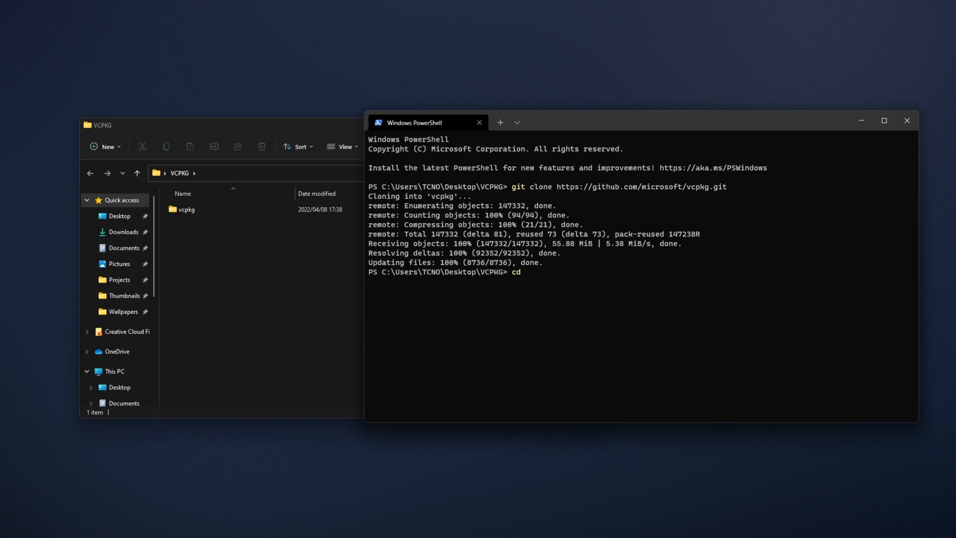
pyautogui.write('.\\vcpkg')
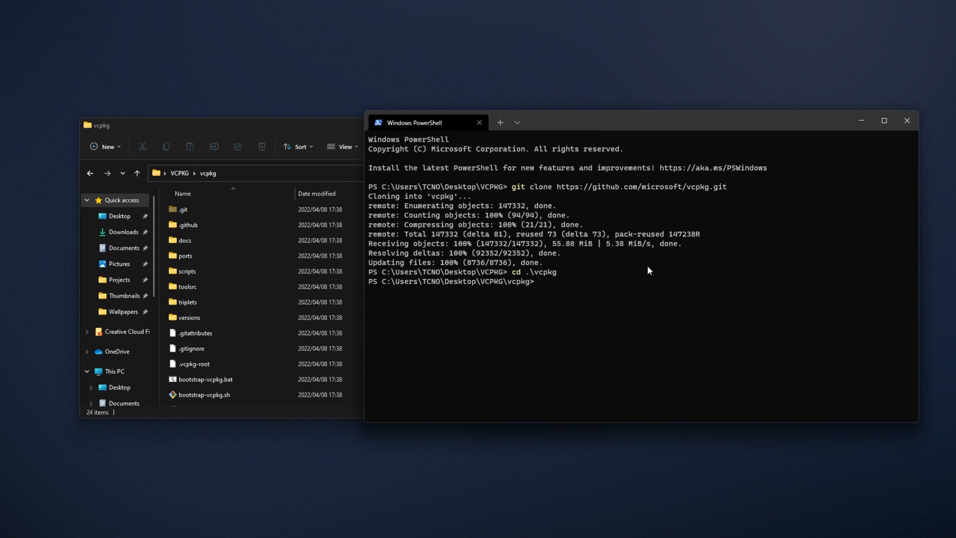
pyautogui.write('.\\bootstrap-vcpkg.bat')
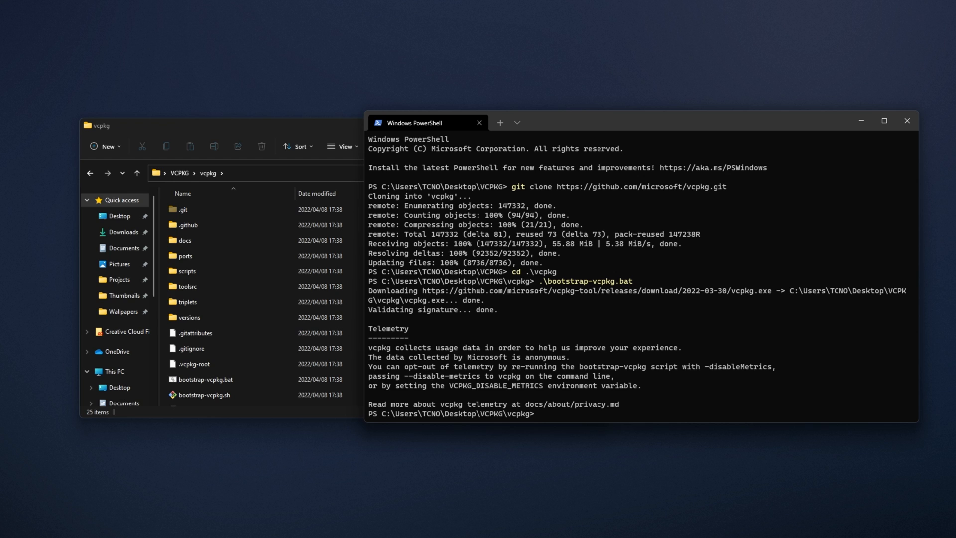
# - Run .\vcpkg integrate install to apply user-wide MSBuild integration
pyautogui.write('.\\vcpk')
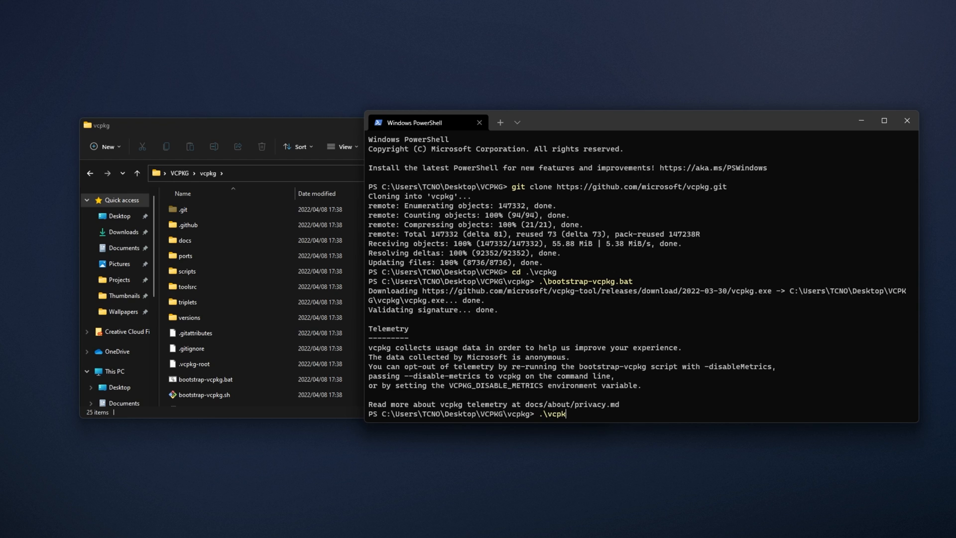
pyautogui.write('g integrate install')
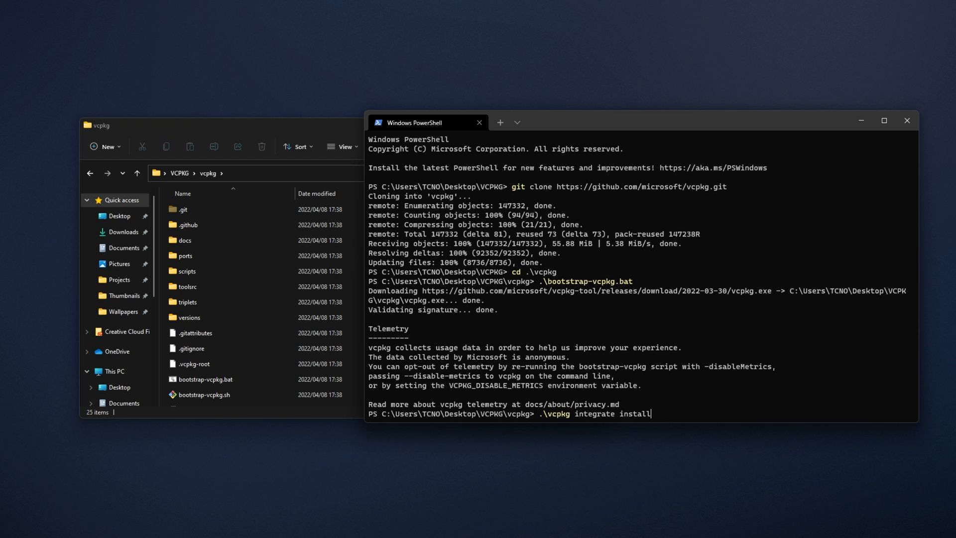
pyautogui.press('BackSpace')
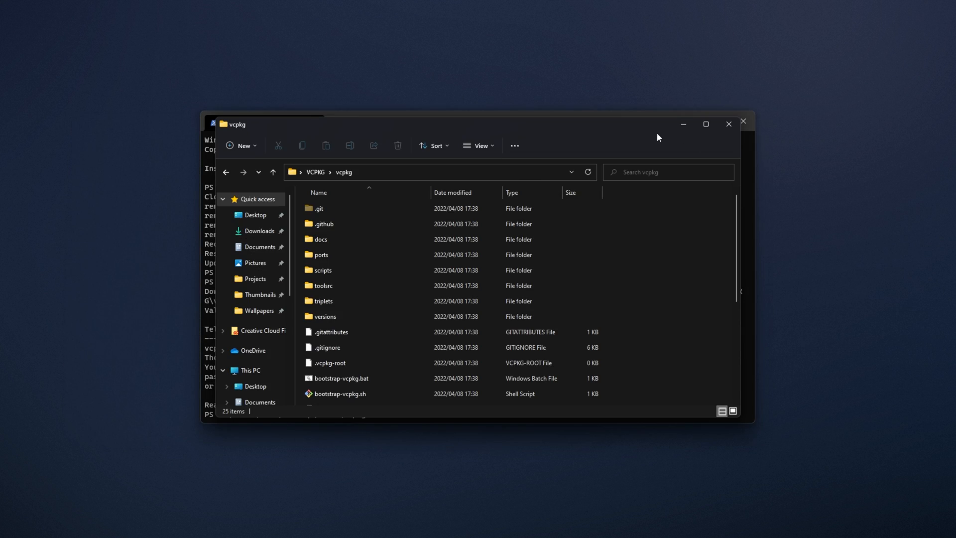
pyautogui.moveTo(206, 237)
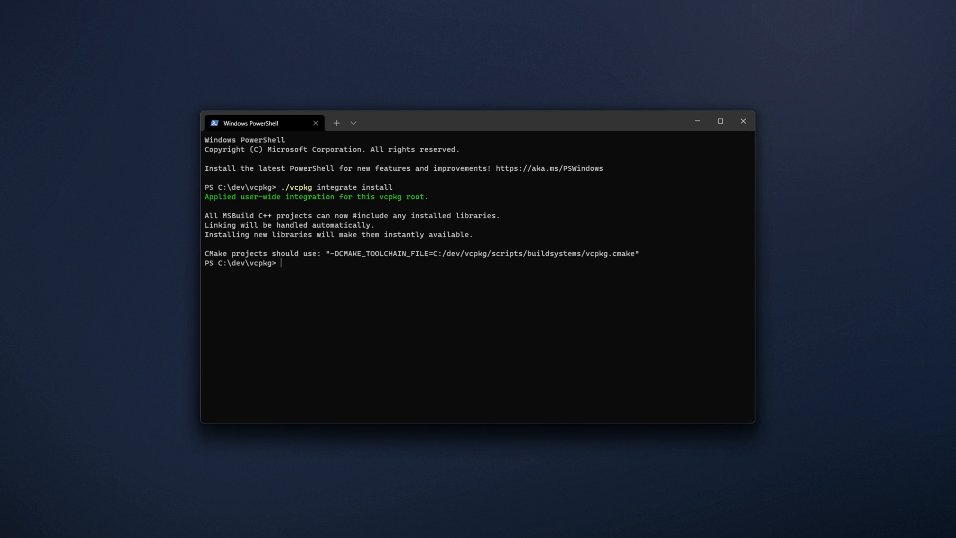
pyautogui.moveTo(622, 258)
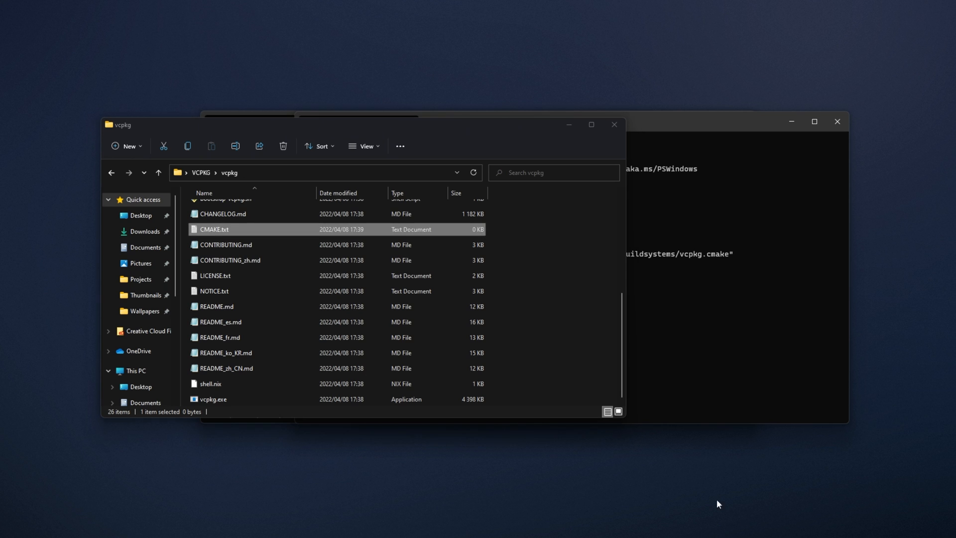
pyautogui.doubleClick(214, 229)
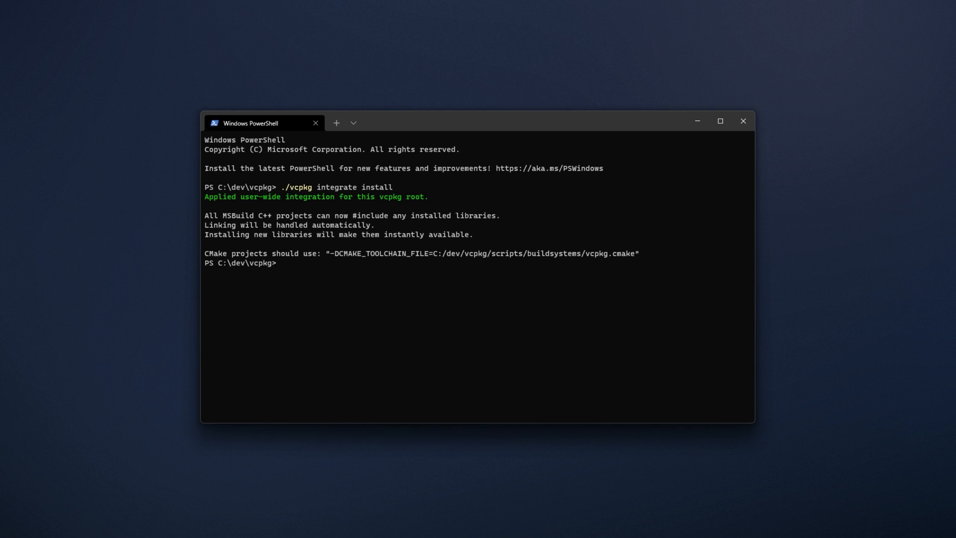
pyautogui.moveTo(379, 246)
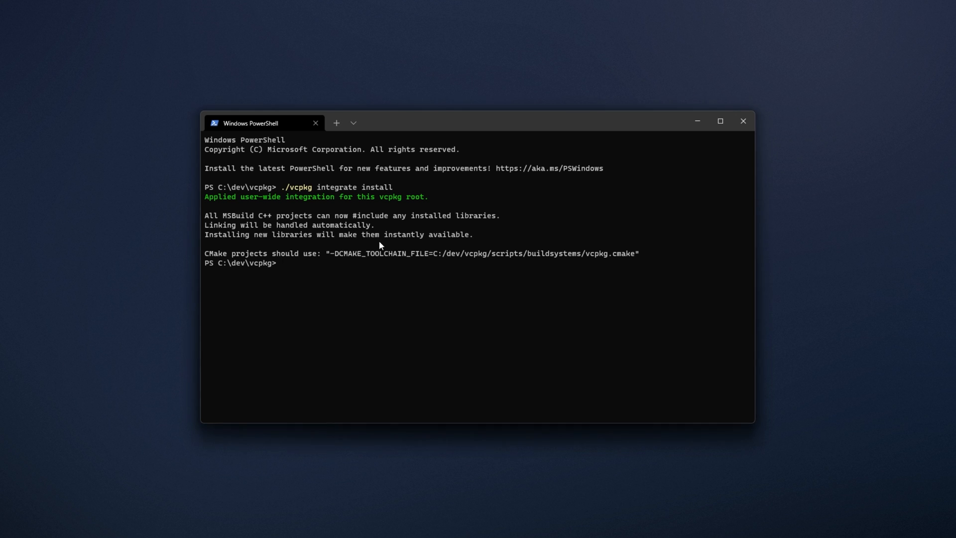
# - Run .\vcpkg search sqlite3 and pick out the sqlite3 entry in the results
pyautogui.write('.\\vcpkg')
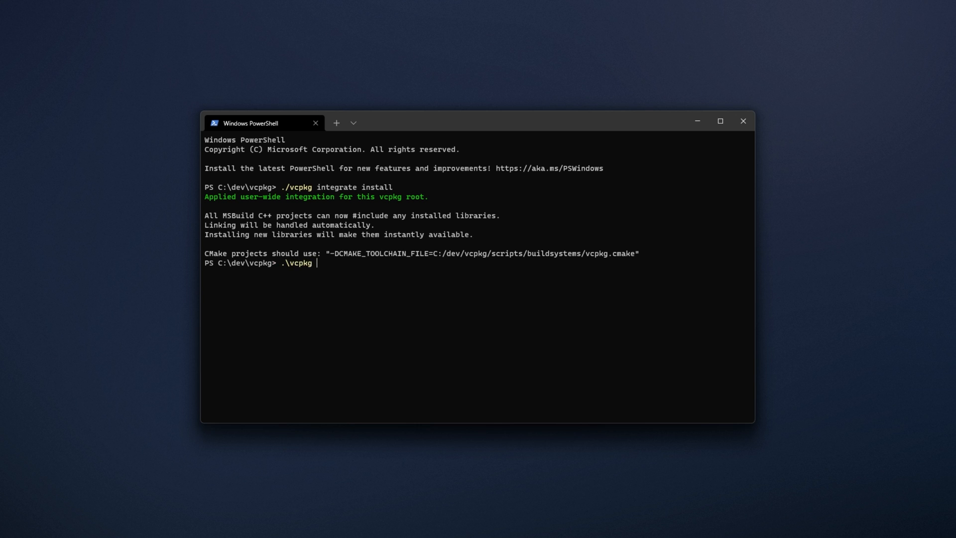
pyautogui.write('search s')
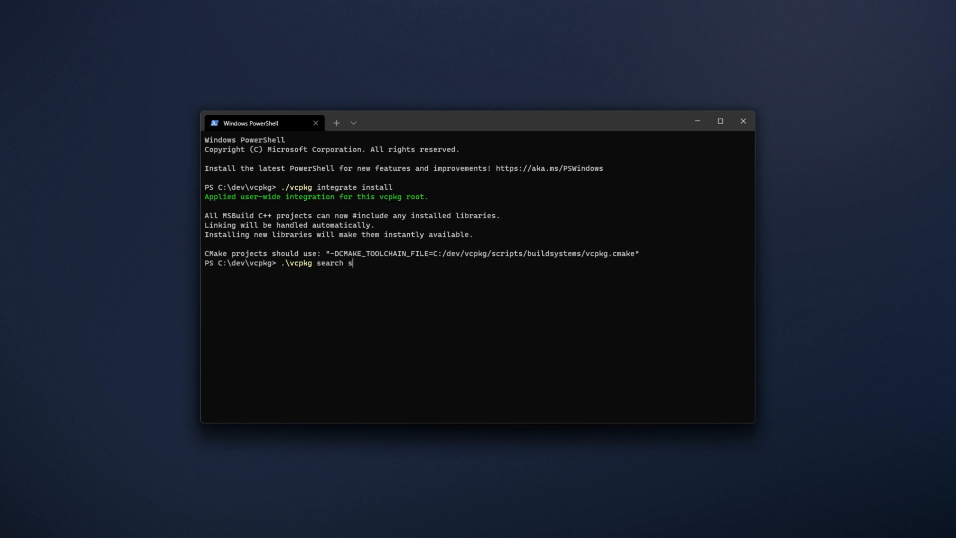
pyautogui.write('qlite3')
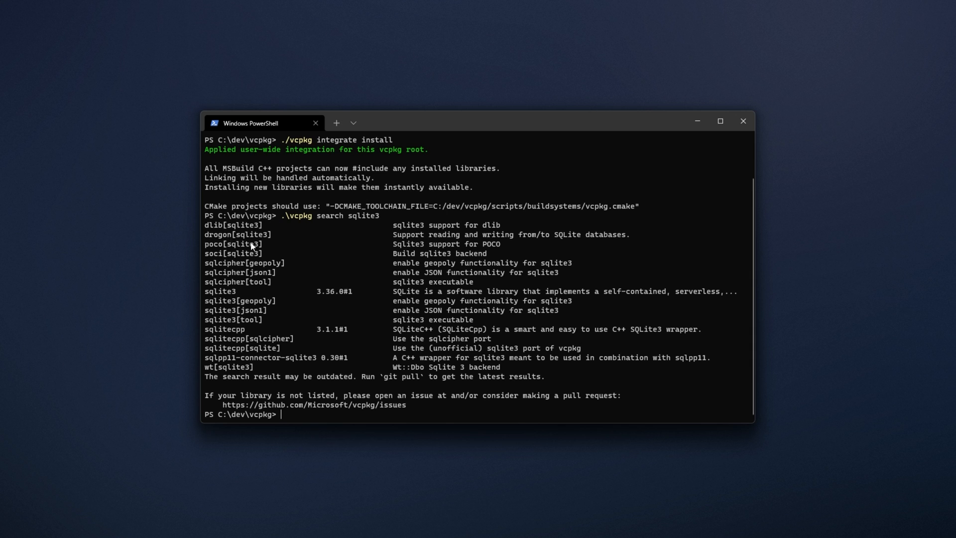
pyautogui.doubleClick(219, 292)
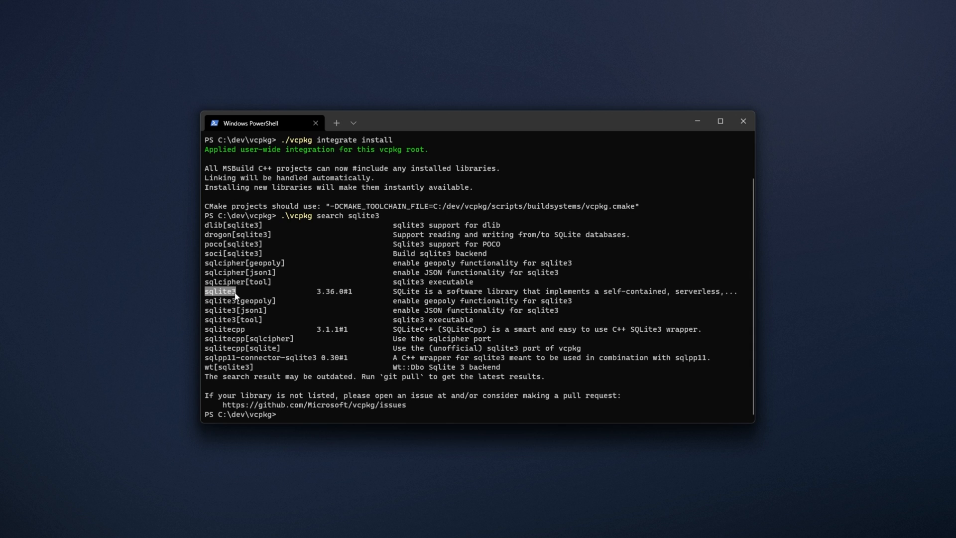
pyautogui.moveTo(284, 361)
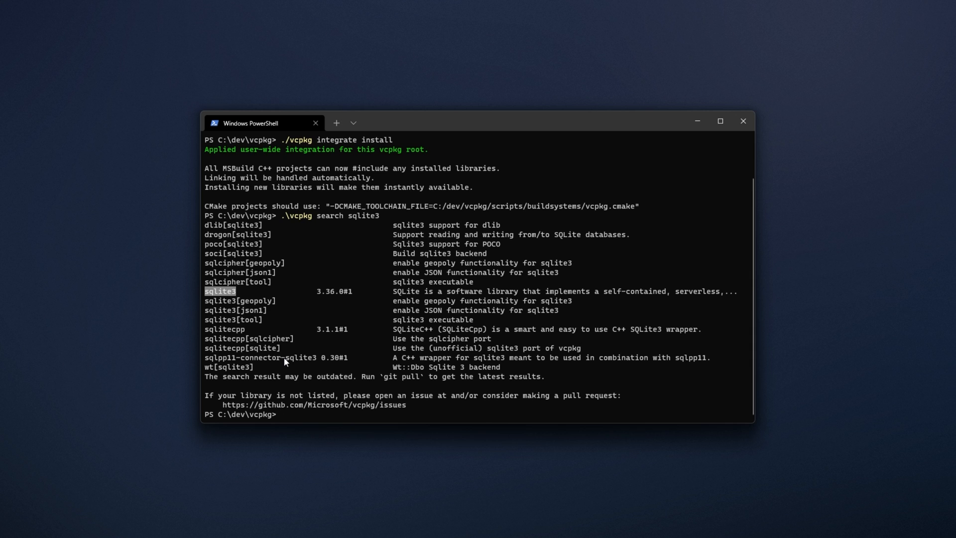
# - Run .\vcpkg install sqlite3 to build it for the default x86-windows triplet
pyautogui.write('.\\vcpkg')
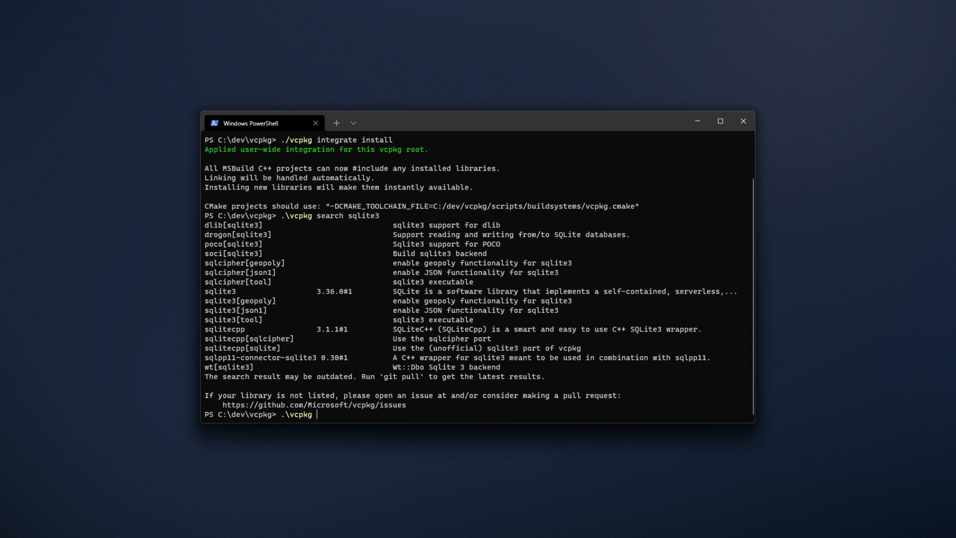
pyautogui.write('install sq')
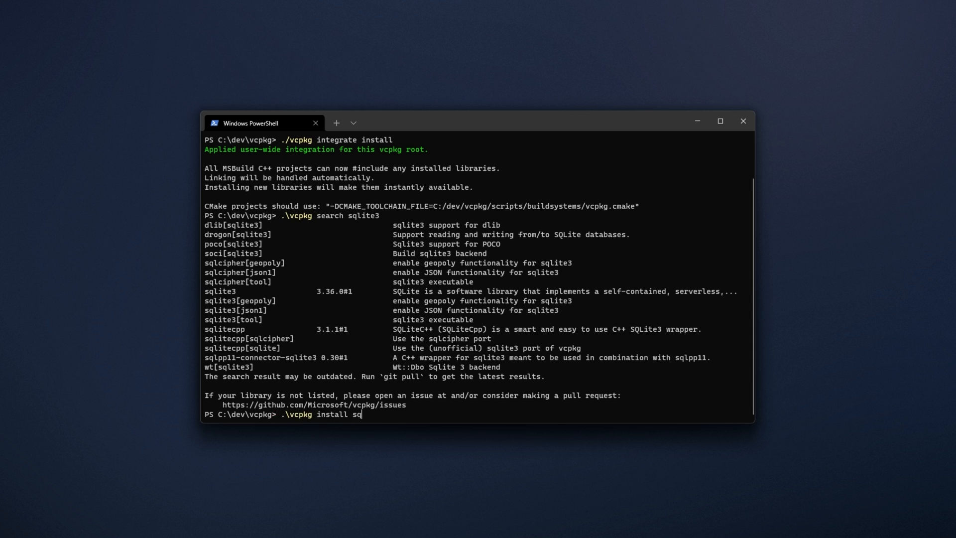
pyautogui.write('lite3')
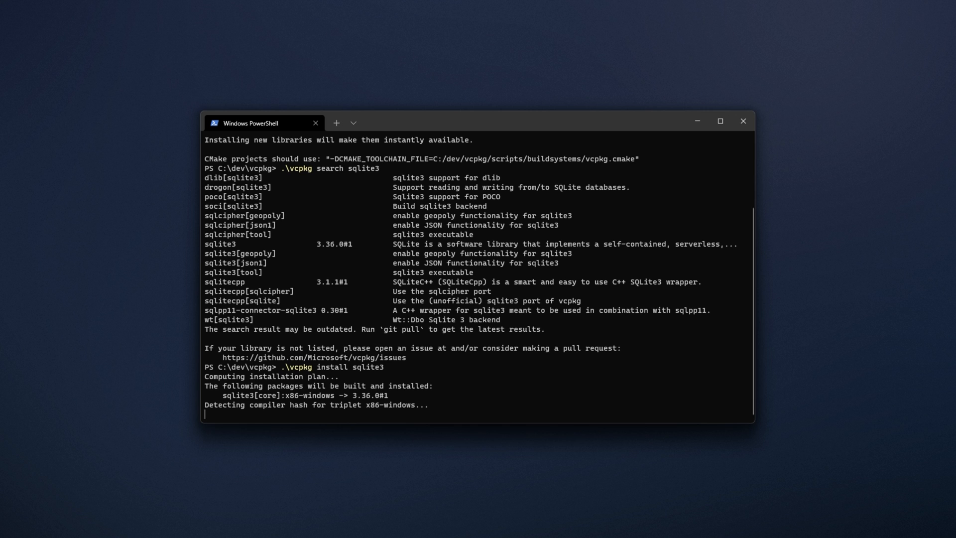
pyautogui.moveTo(366, 411)
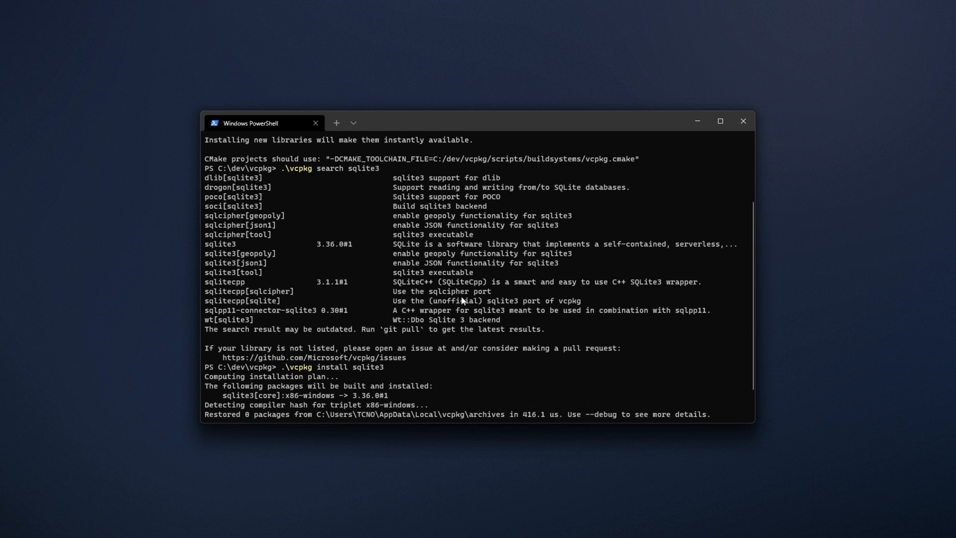
pyautogui.scroll(-3)
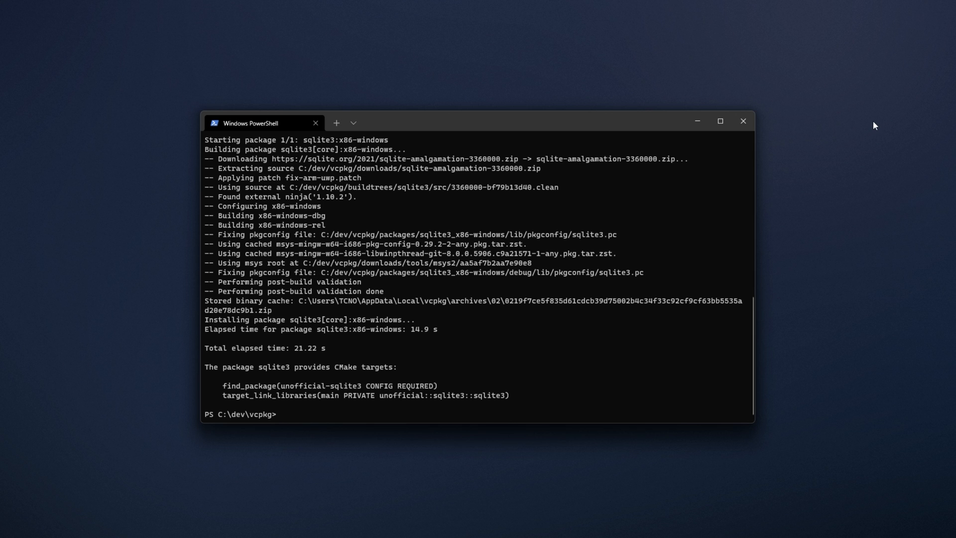
# - Run .\vcpkg install sqlite3:x64-windows to build sqlite3 for the x64 triplet
pyautogui.write('.\\')
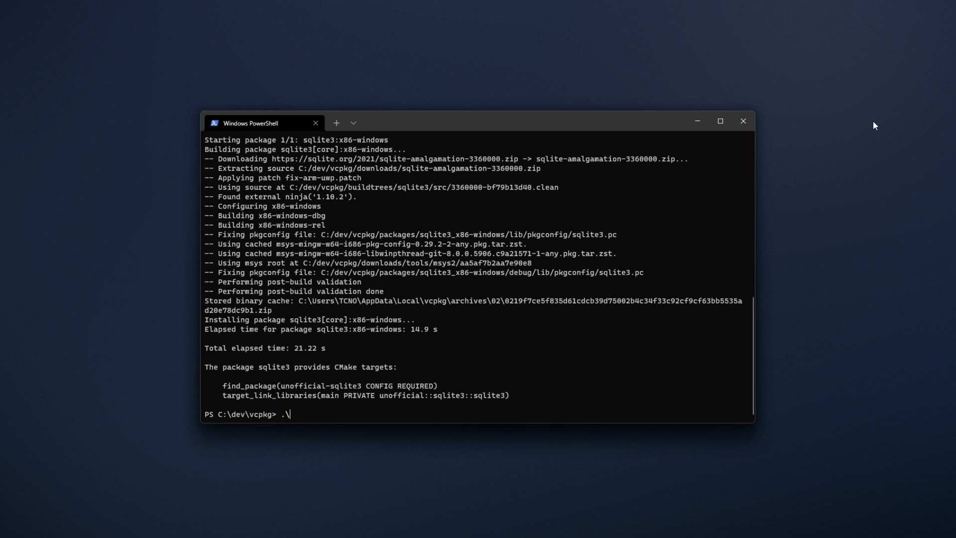
pyautogui.write('vcpkg install')
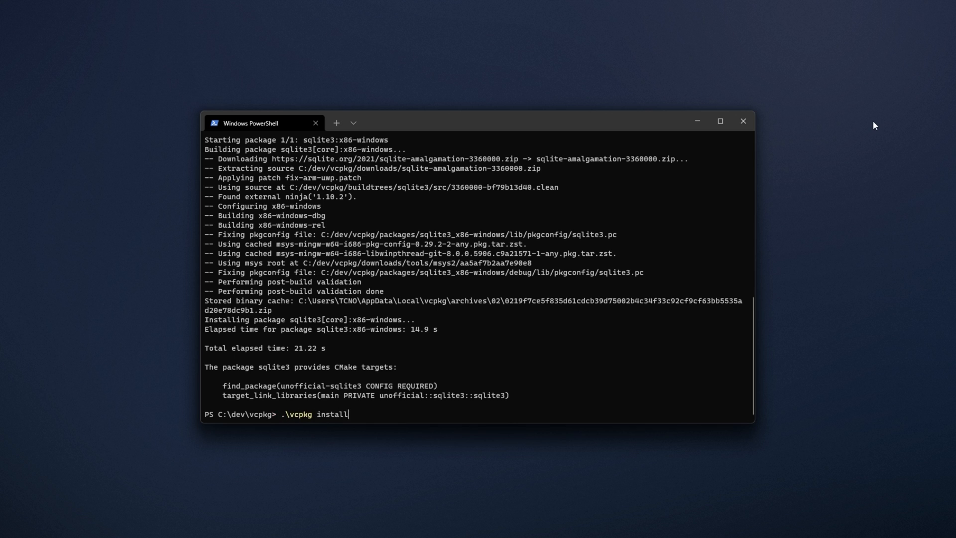
pyautogui.write('sqlite3:')
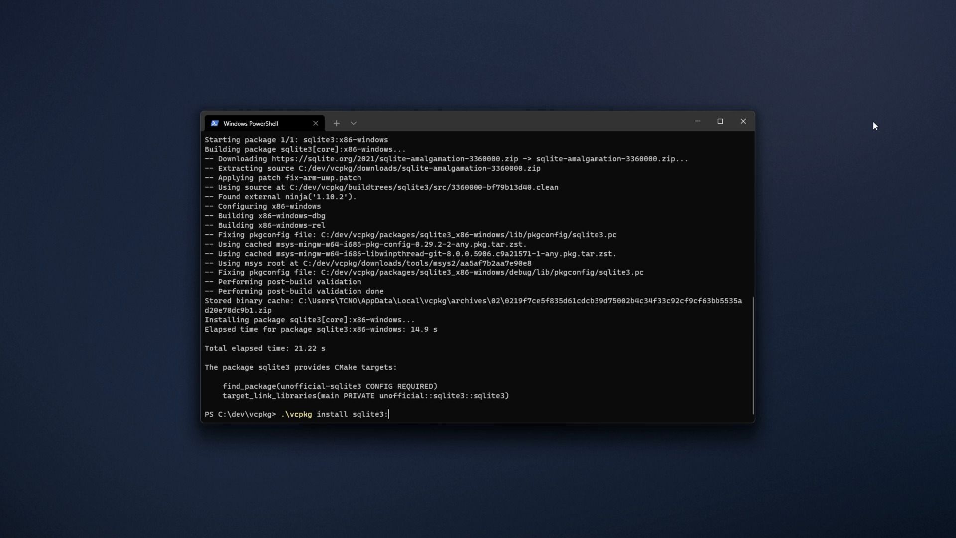
pyautogui.write('x64-win')
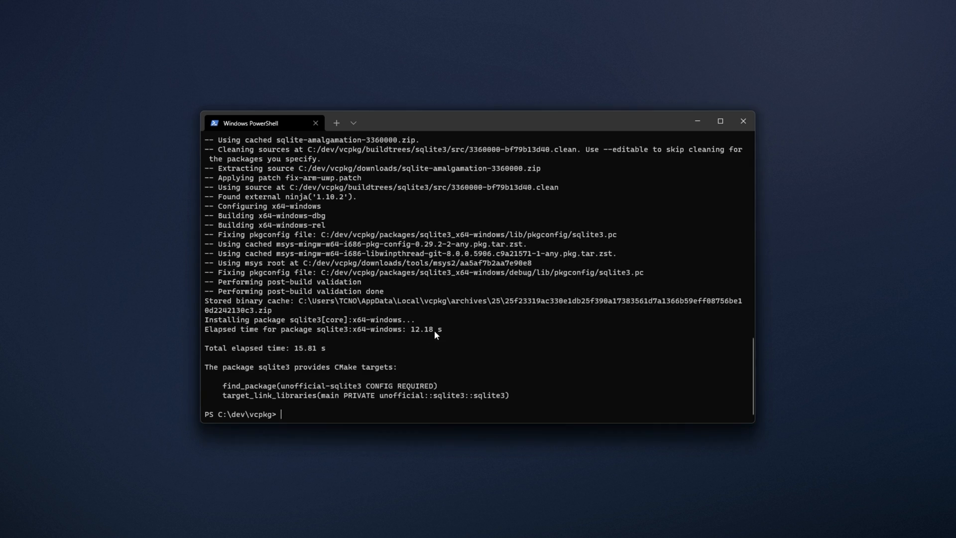
# - Rerun the sqlite3 install, then search sqlite3 and sqlite3[tool] to list its features
pyautogui.write('.\\vcpkg install sqlite3')
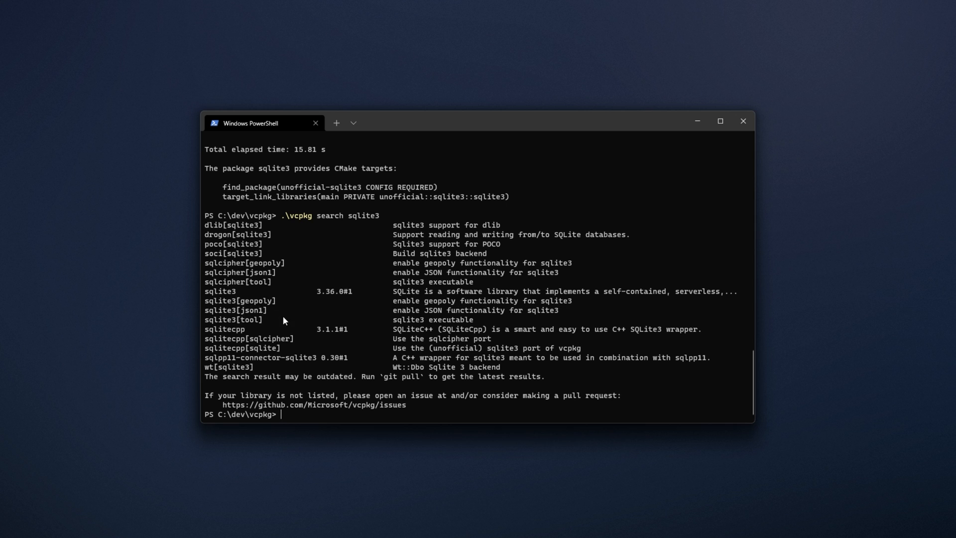
pyautogui.write('.\\vcpkg search sqlite3[')
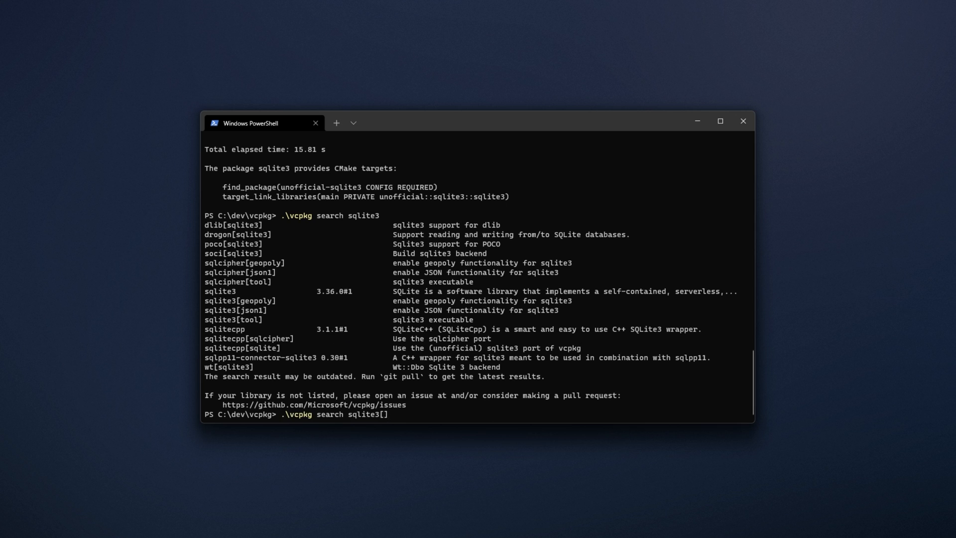
pyautogui.write('[tool]')
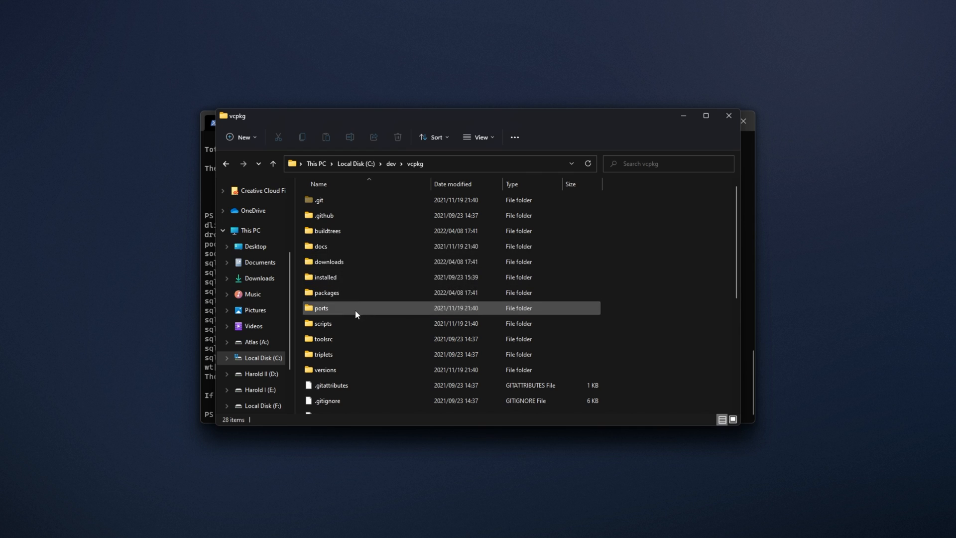
# - Browse vcpkg's installed\x64-windows folder, then return and open the packages folder
pyautogui.doubleClick(324, 277)
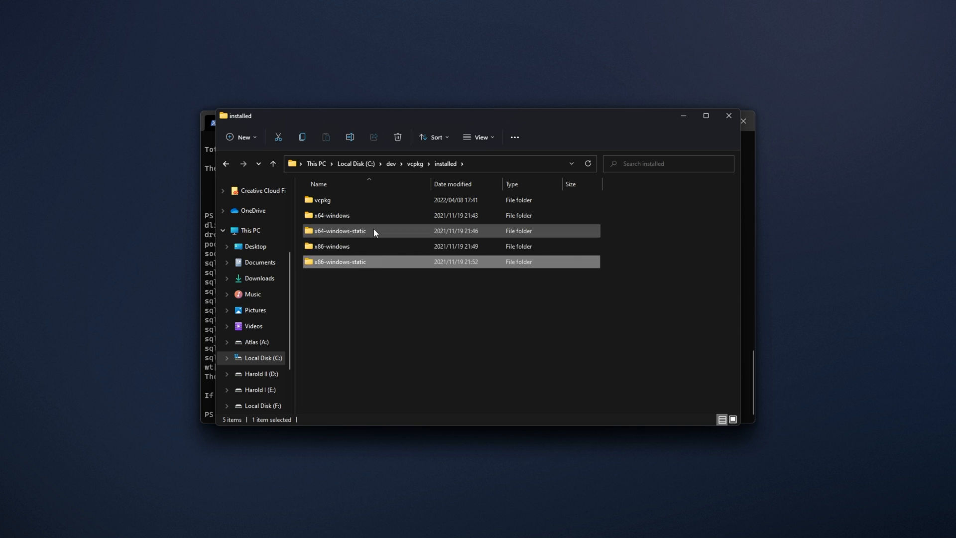
pyautogui.doubleClick(331, 215)
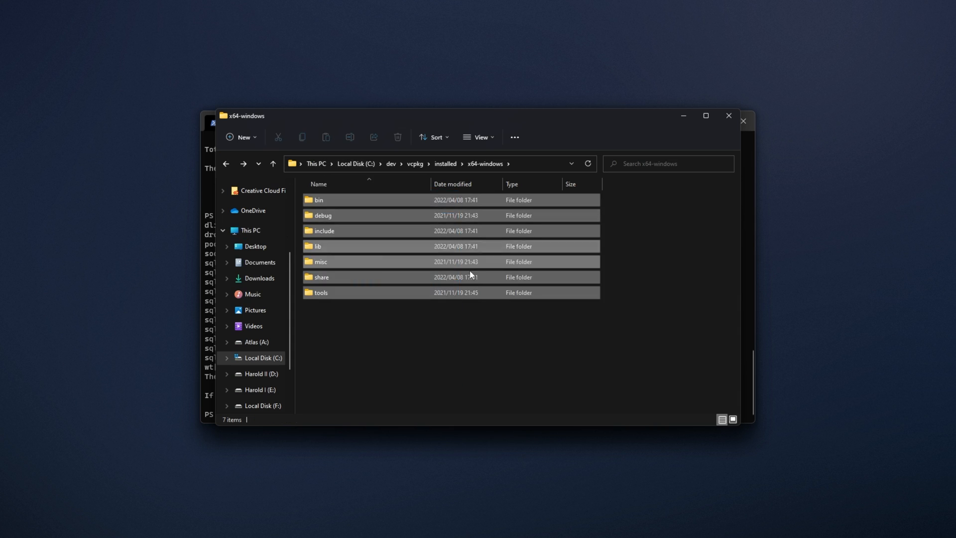
pyautogui.click(317, 246)
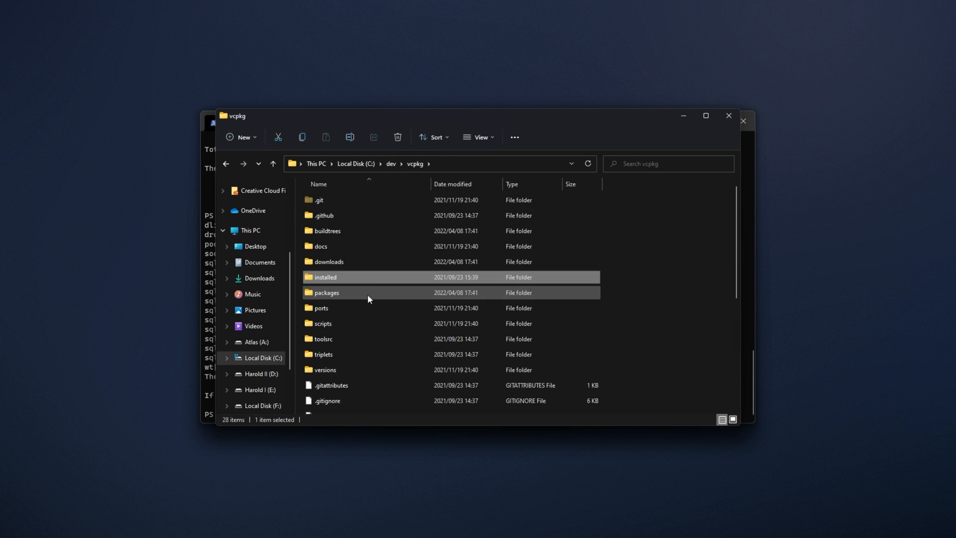
pyautogui.doubleClick(327, 292)
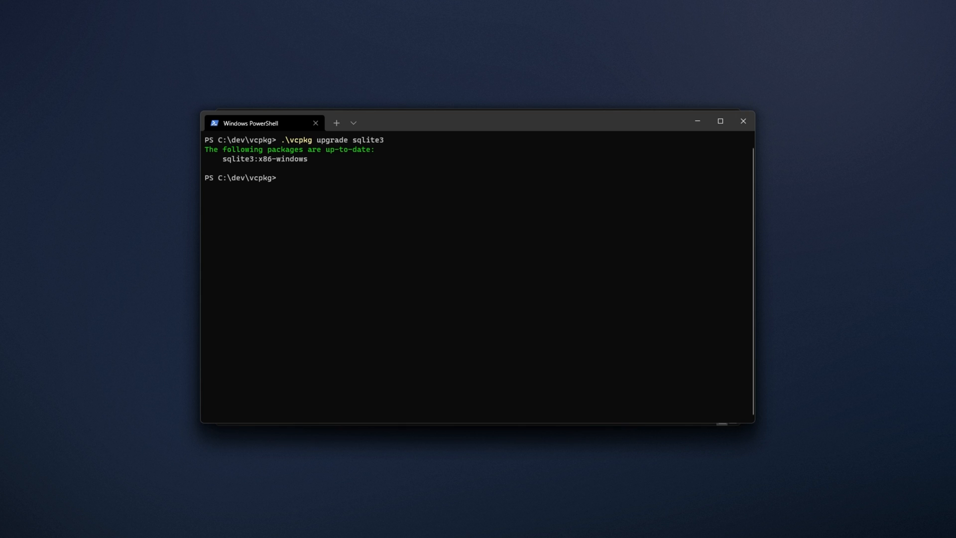
# - Run .\vcpkg upgrade sqlite3 --no-dry-run, which reports sqlite3:x86-windows up-to-date
pyautogui.write('.\\vcpkg upgrade sqlite3 -')
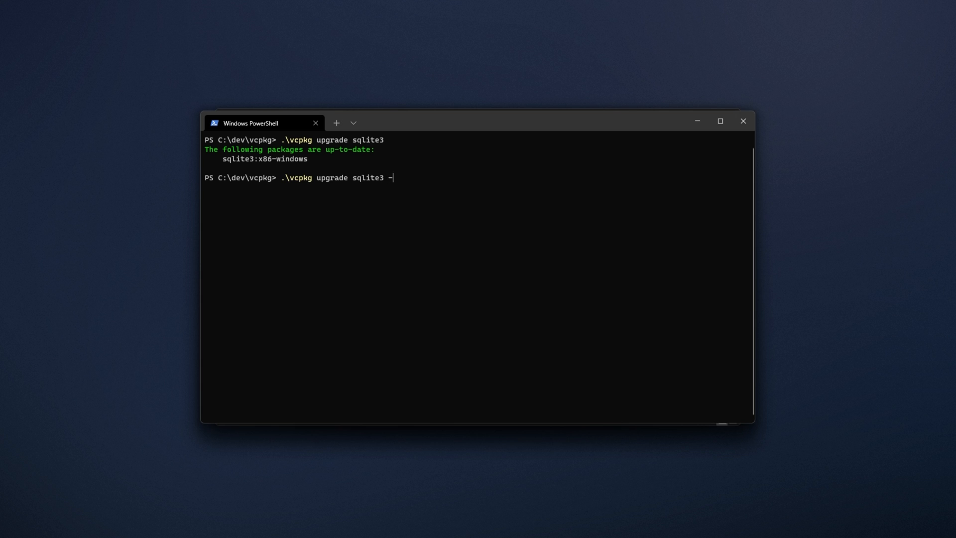
pyautogui.write('-no-dry')
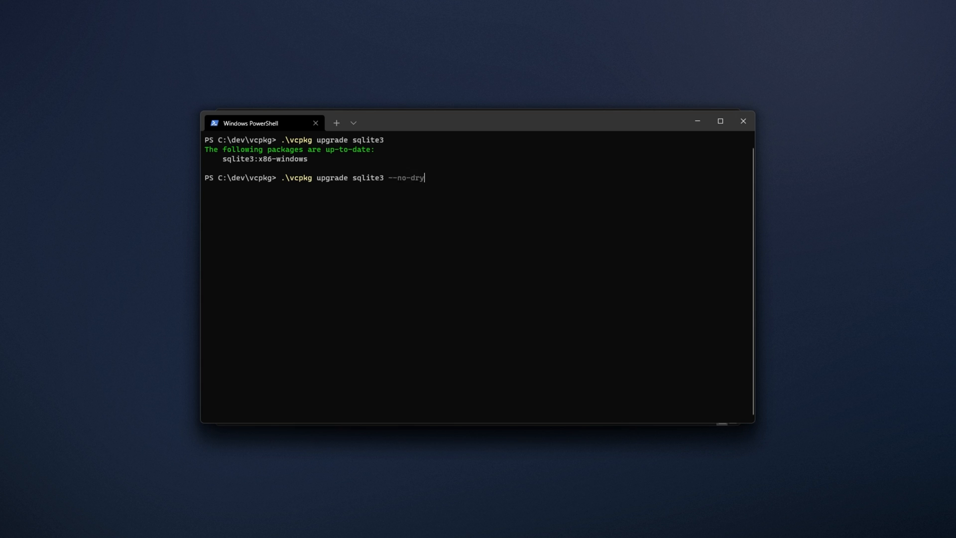
pyautogui.write('-run')
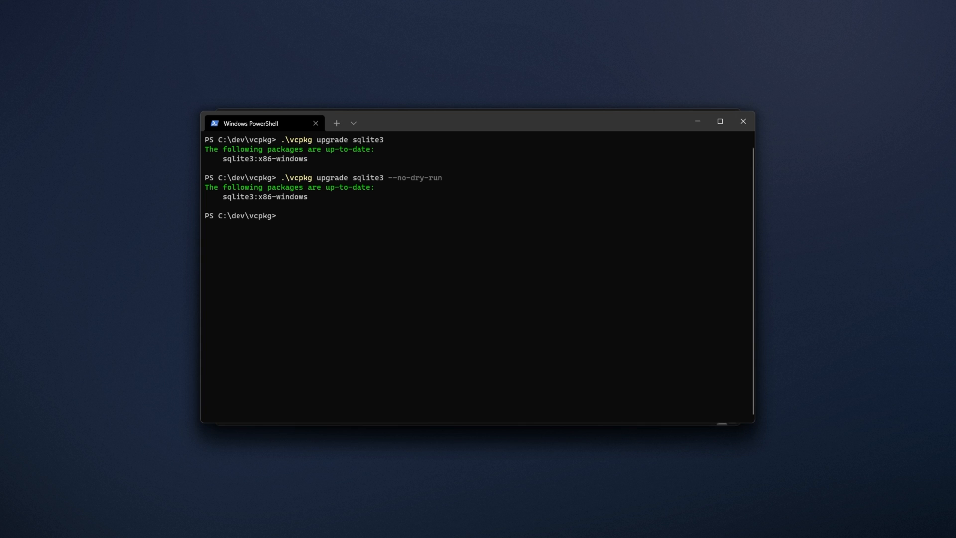
pyautogui.moveTo(457, 255)
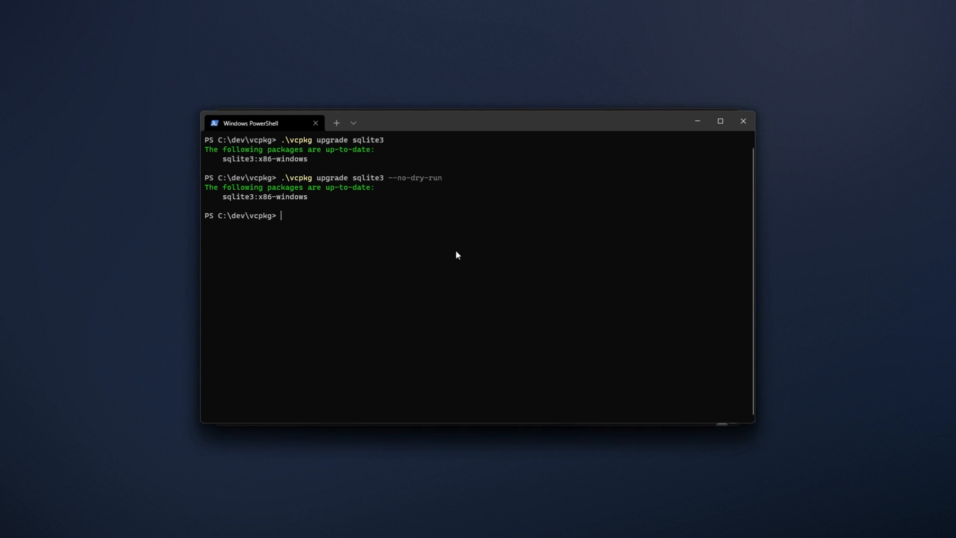
# - Start a '.\vcpkg remove sqlite3' command and cancel it unfinished with Ctrl+C
pyautogui.write('.\\vcpk')
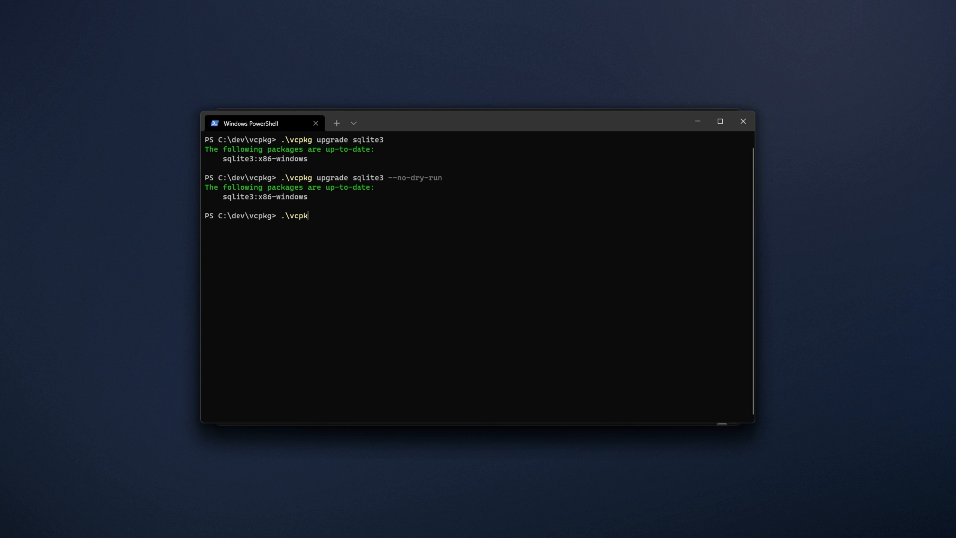
pyautogui.write('g remove')
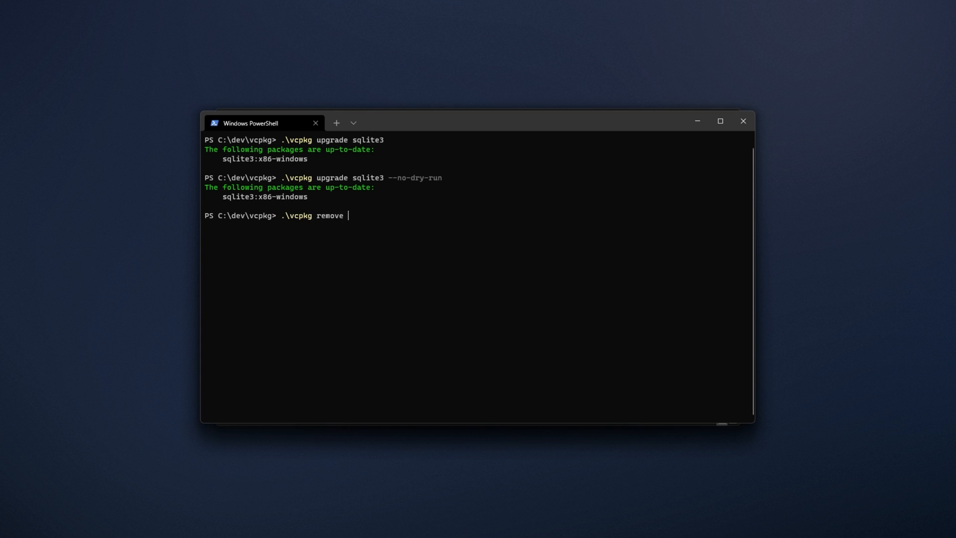
pyautogui.write('sqlite3')
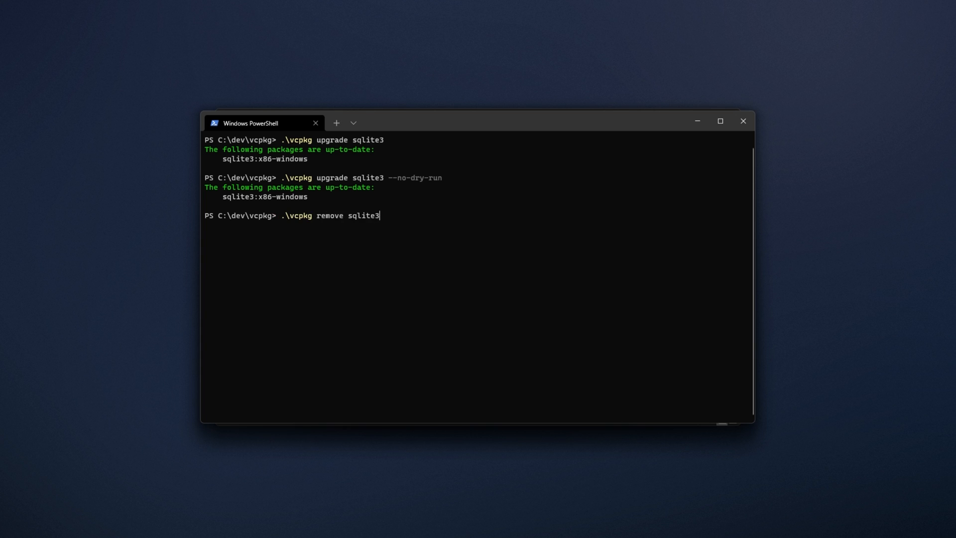
pyautogui.press('ctrl+c')
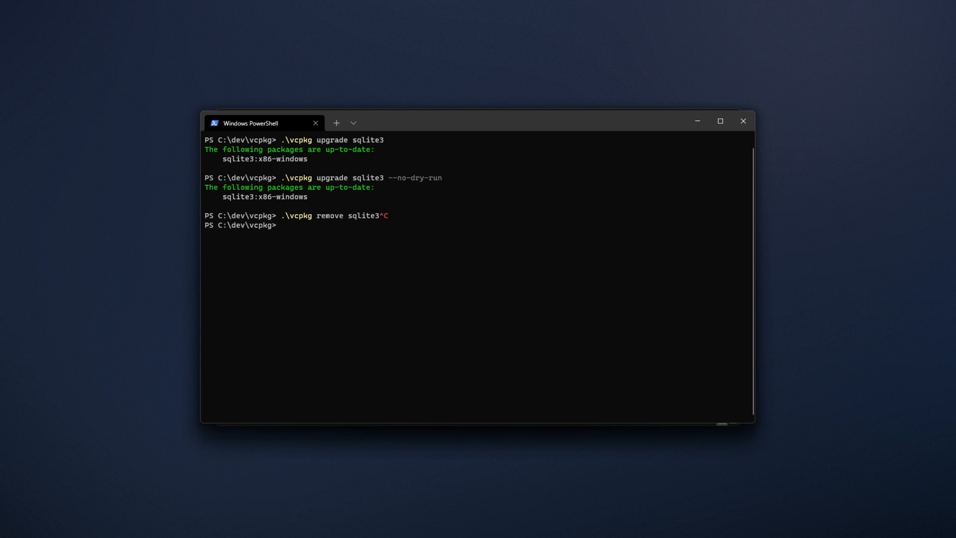
# - Request a recursive removal with '.\vcpkg remove sqlite3 --recurse'
pyautogui.write('.\\vcpkg remove sqlite3 --')
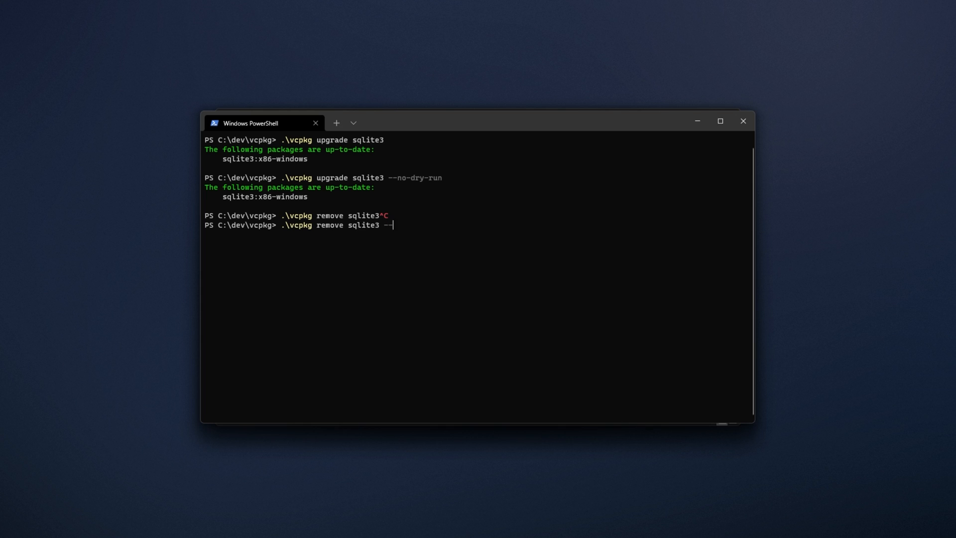
pyautogui.write('recur')
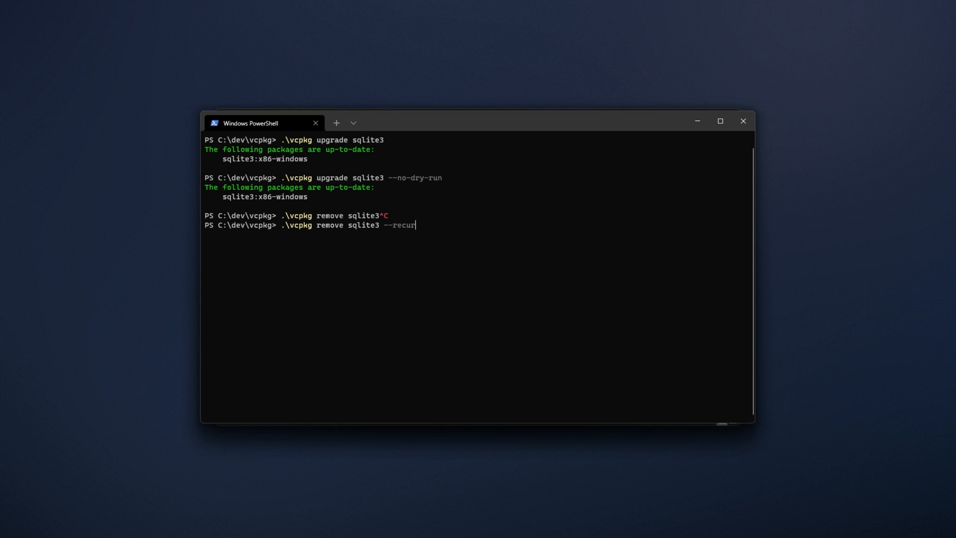
pyautogui.write('se')
pyautogui.write('variables')
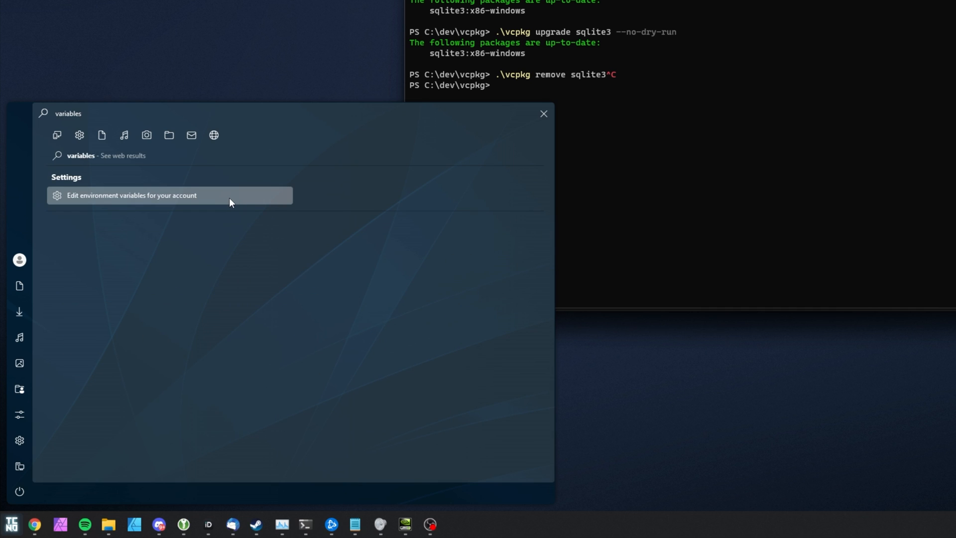
# - Choose 'Edit environment variables for your account' from the 'variables' search results
pyautogui.click(131, 195)
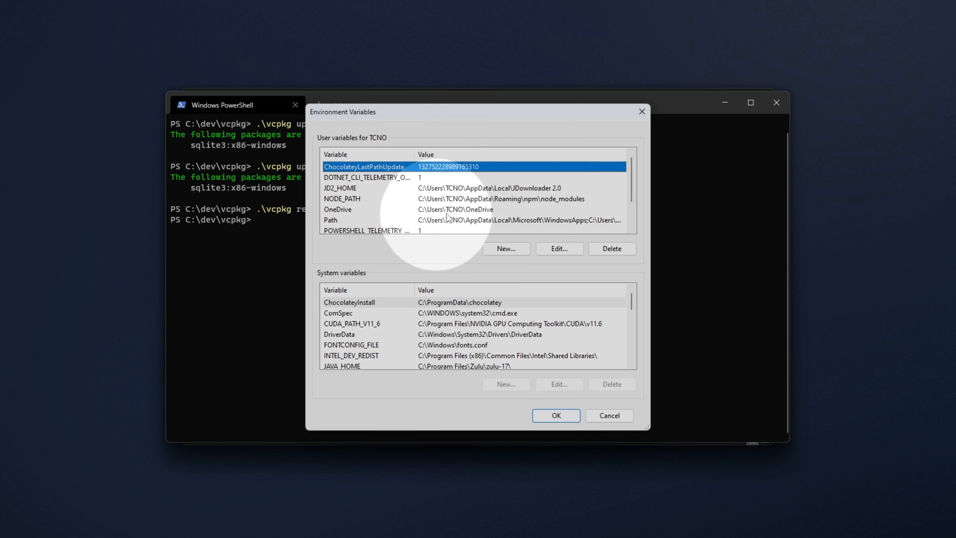
# - Add user variable VCPKG_DEFAULT_TRIPLET = x64-windows and confirm the dialog
pyautogui.click(505, 248)
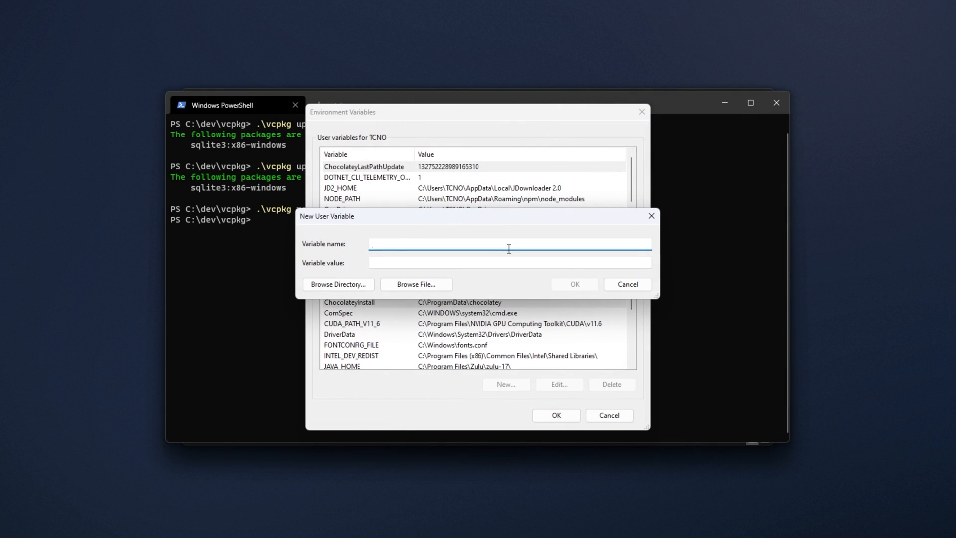
pyautogui.write('VCPKG_DEFAULT_')
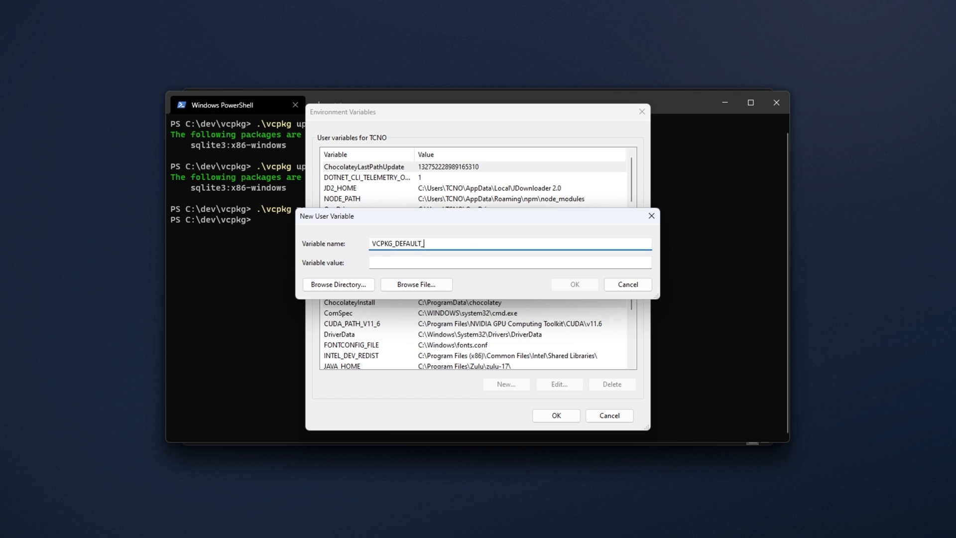
pyautogui.write('TRIPLET')
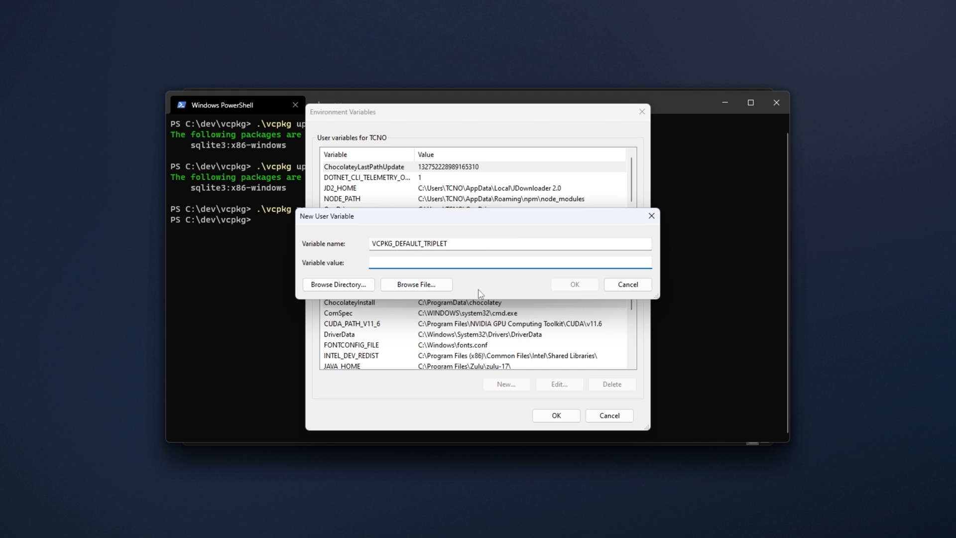
pyautogui.write('x64-')
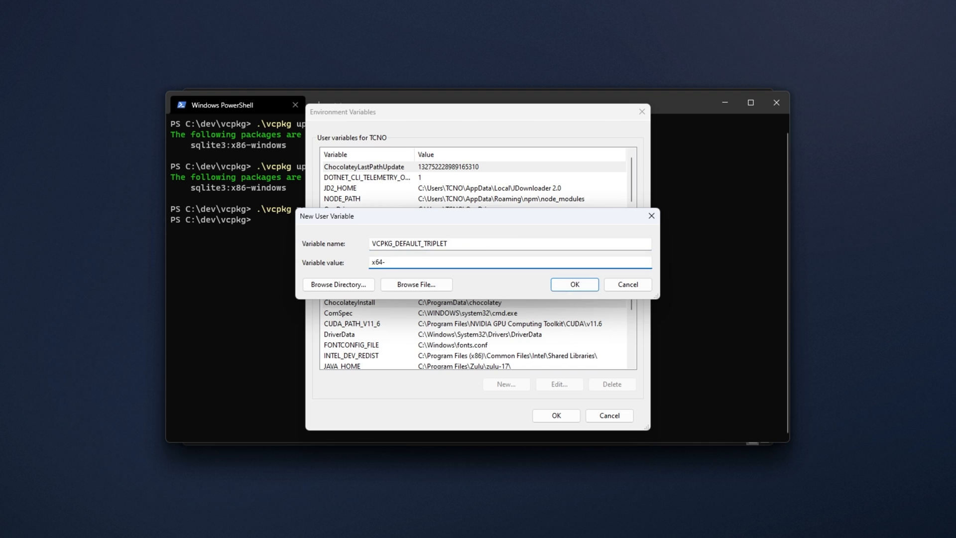
pyautogui.write('windows')
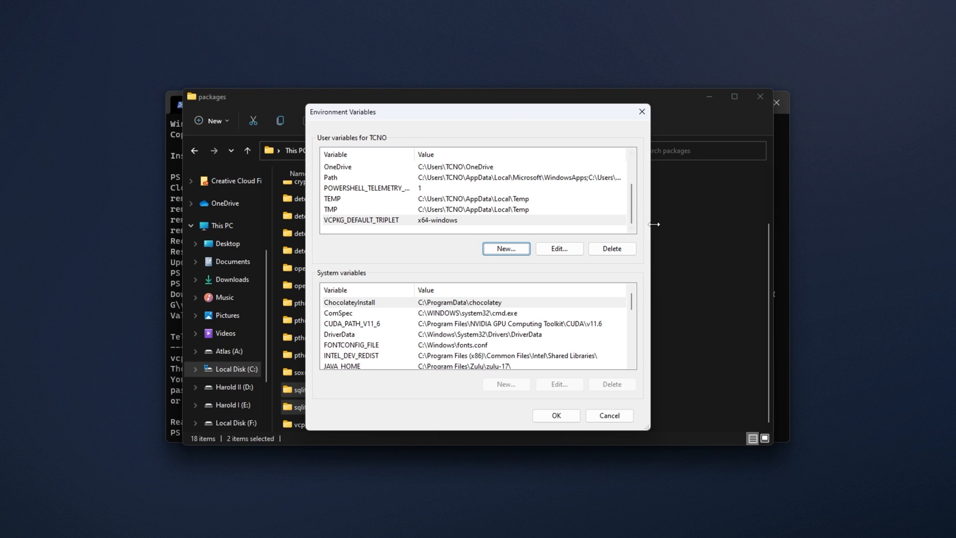
pyautogui.click(607, 415)
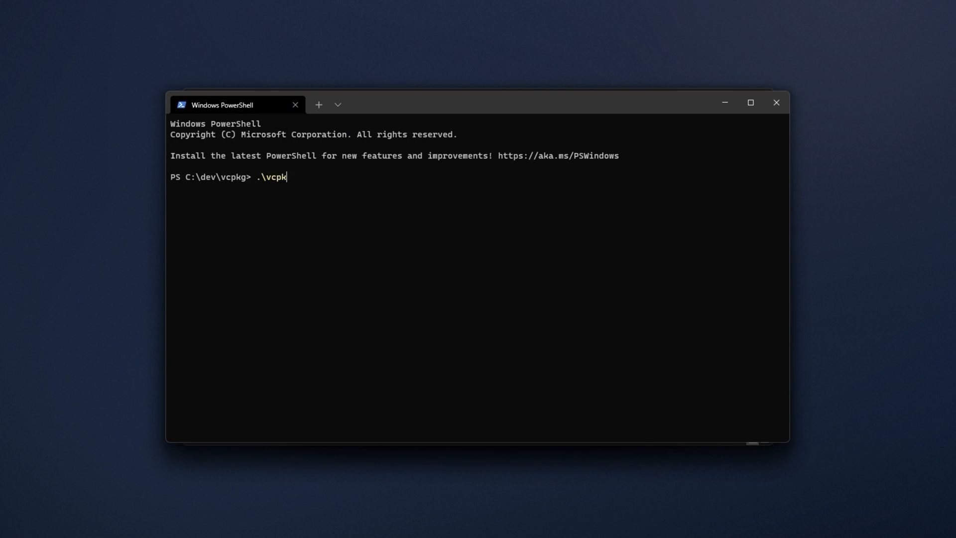
# - Run '.\vcpkg install sqlite3' in the fresh session, confirming it defaults to x64-windows
pyautogui.write('g install sqlite3')
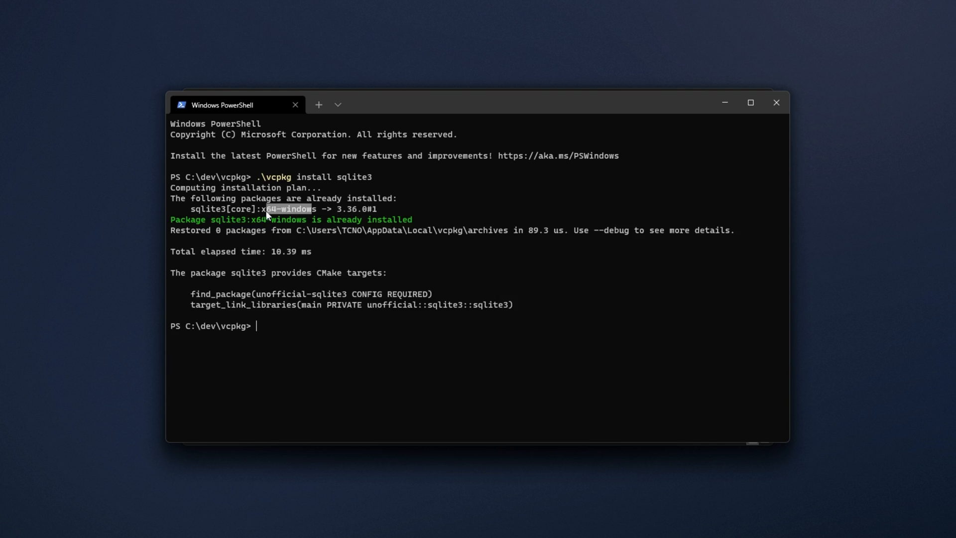
pyautogui.click(344, 340)
pyautogui.write('.\\v')
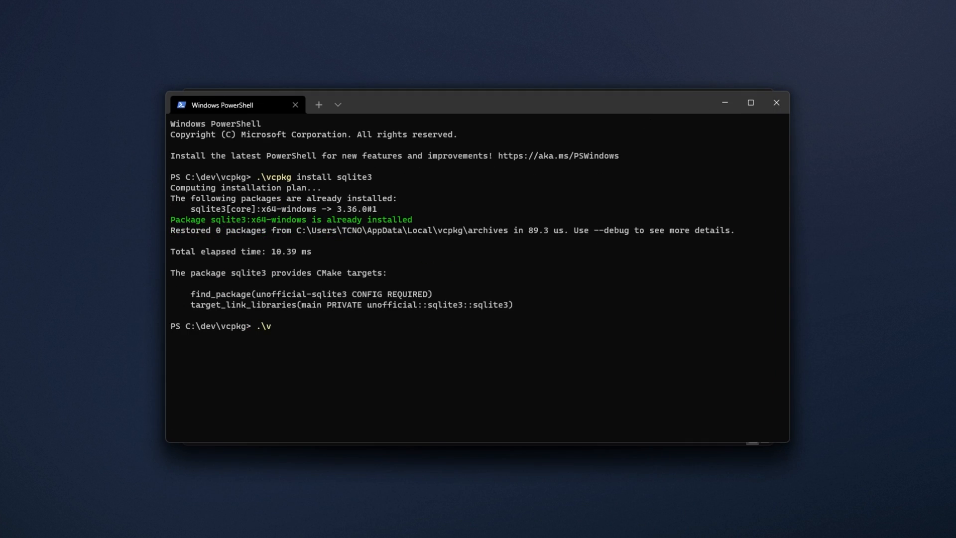
# - Enter '.\vcpkg integrate install' to apply user-wide MSBuild integration
pyautogui.write('cpkg integrate')
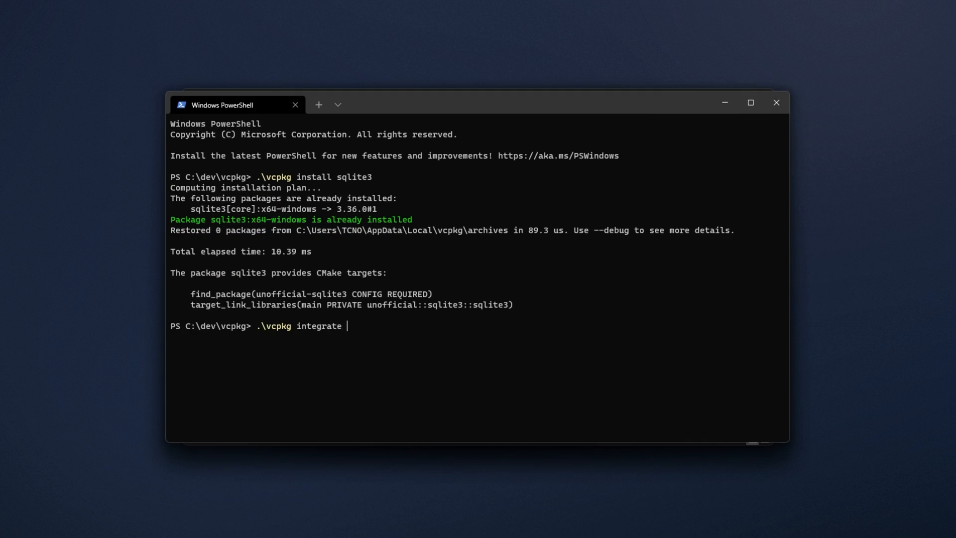
pyautogui.write('remove')
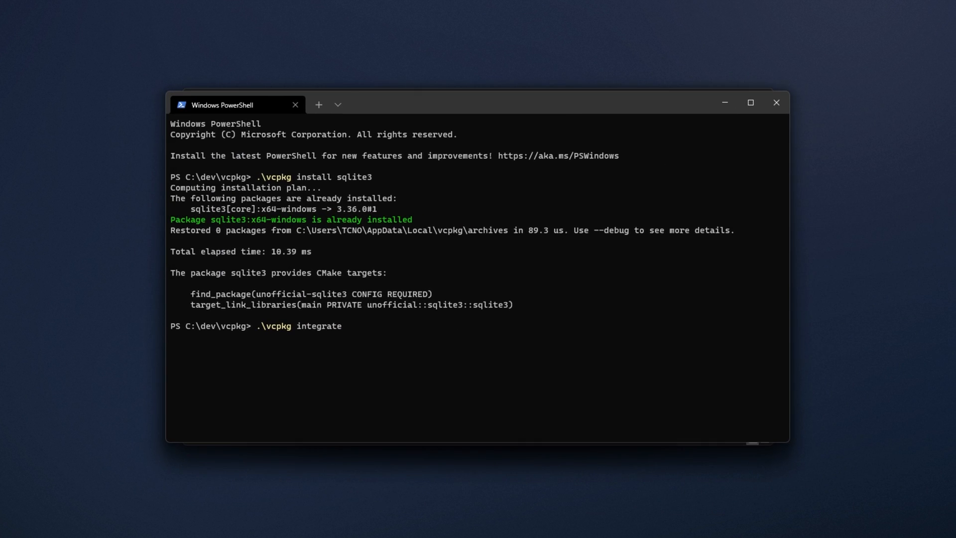
pyautogui.write('install')
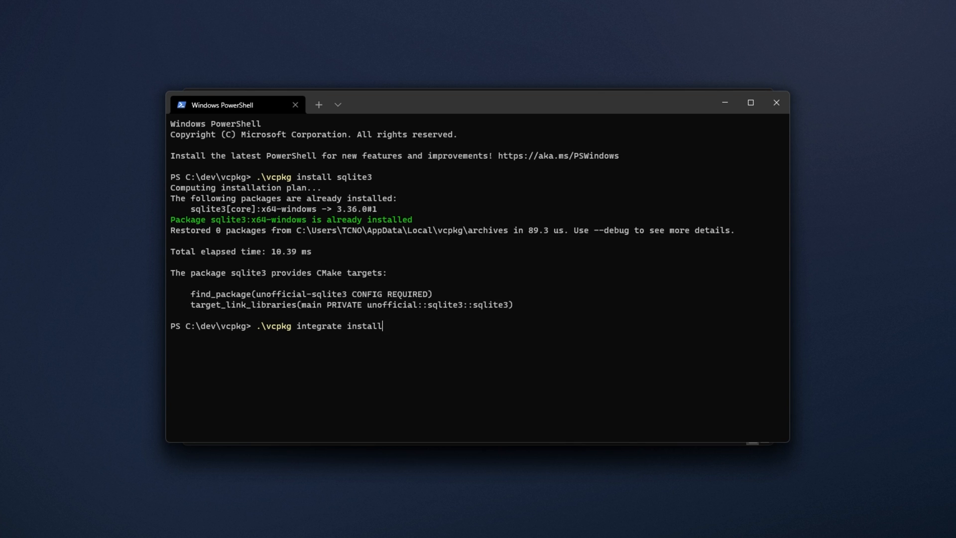
pyautogui.moveTo(572, 246)
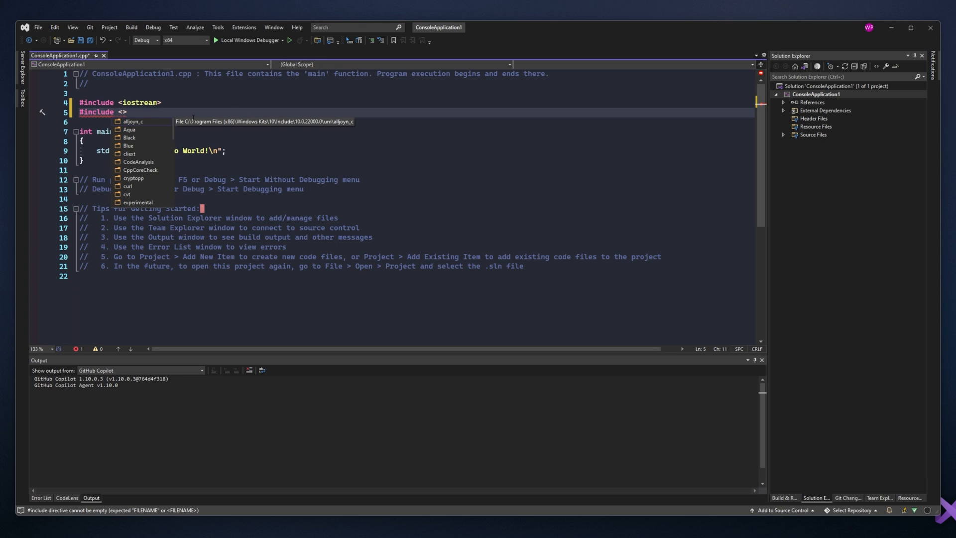
# - Write '#include <sqlite' on line 5, see sqlite3.h offered from vcpkg, and dismiss the suggestions
pyautogui.write('sqlite')
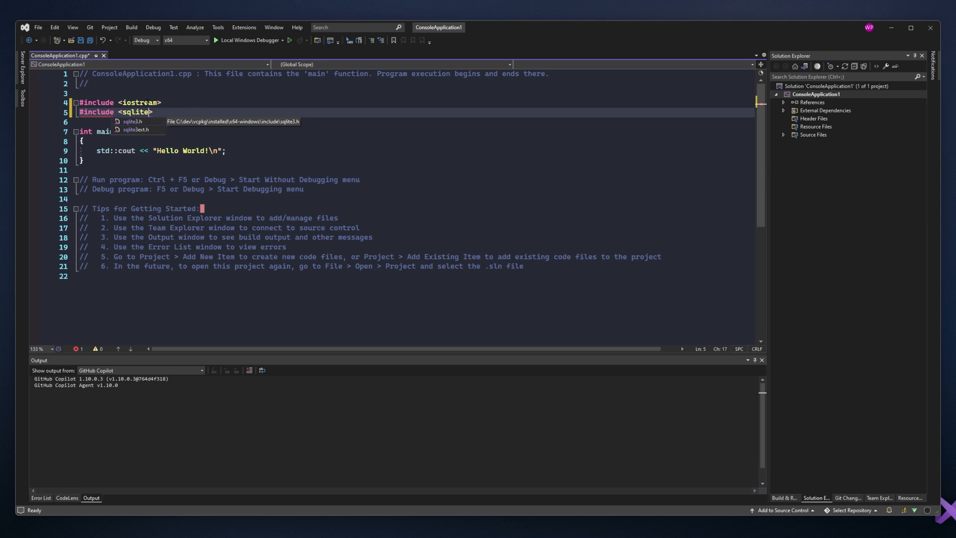
pyautogui.moveTo(241, 170)
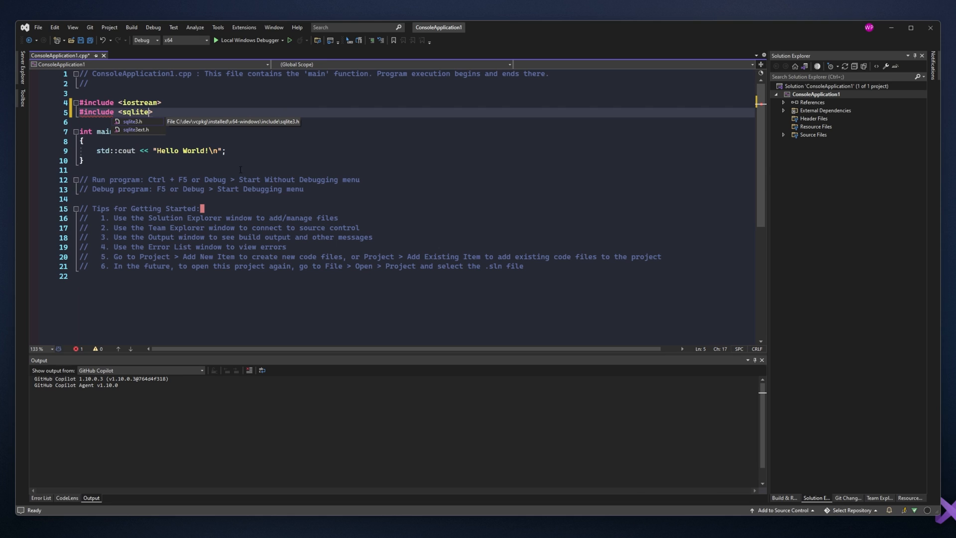
pyautogui.press('Escape')
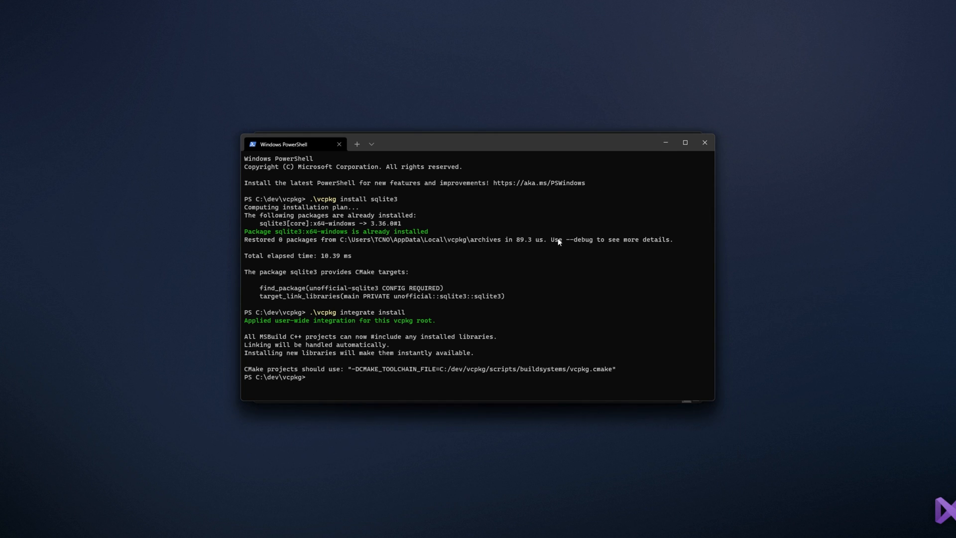
# - Clear the screen, run '.\vcpkg integrate project', and select the printed Install-Package command
pyautogui.write('cls')
pyautogui.write('.\\')
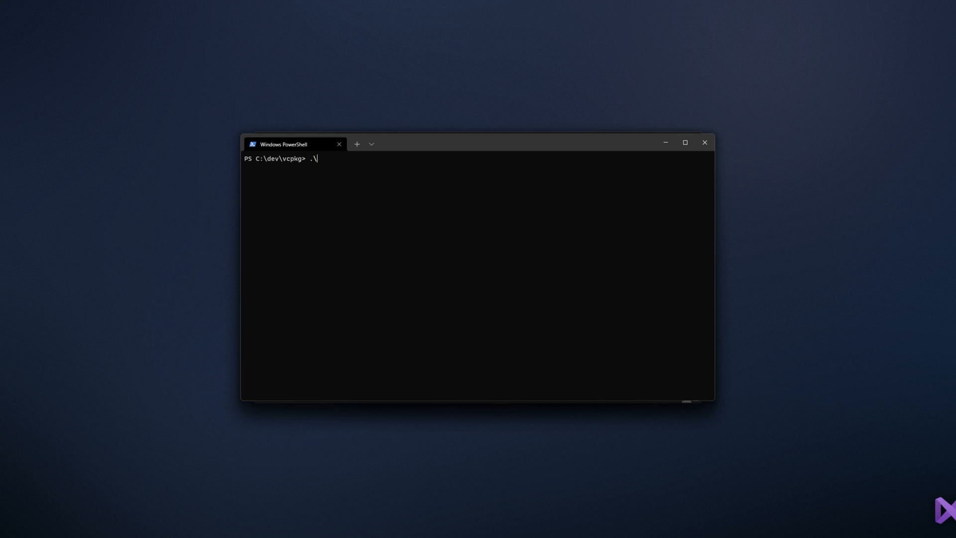
pyautogui.write('vcpkg integrate project')
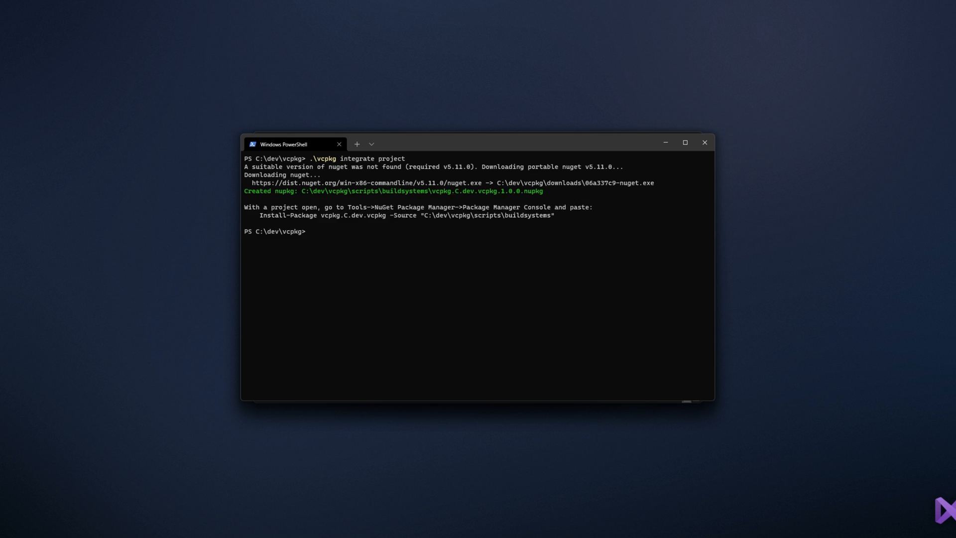
pyautogui.moveTo(588, 197)
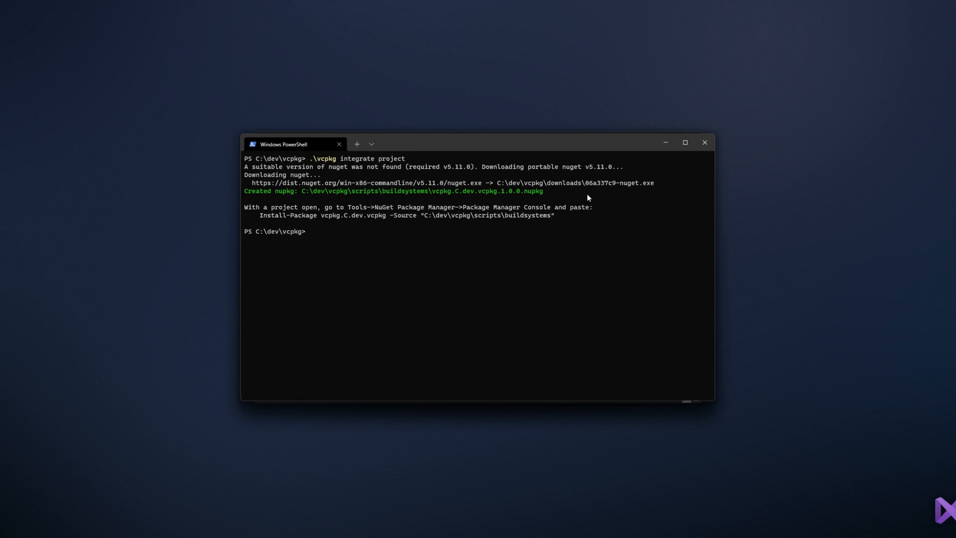
pyautogui.moveTo(246, 207); pyautogui.dragTo(598, 207)
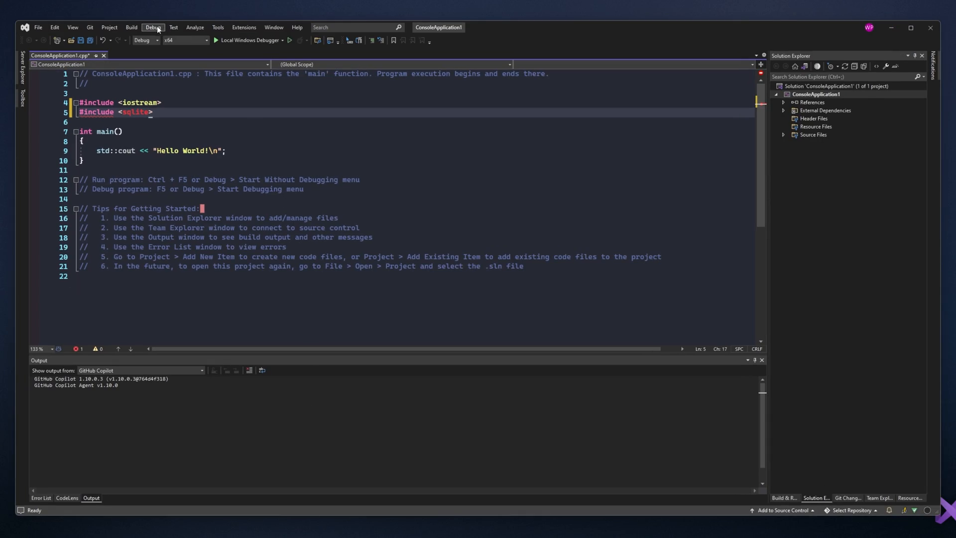
# - Run the Install-Package command in the Package Manager Console, adding vcpkg.C.dev.vcpkg to ConsoleApplication1
pyautogui.click(217, 26)
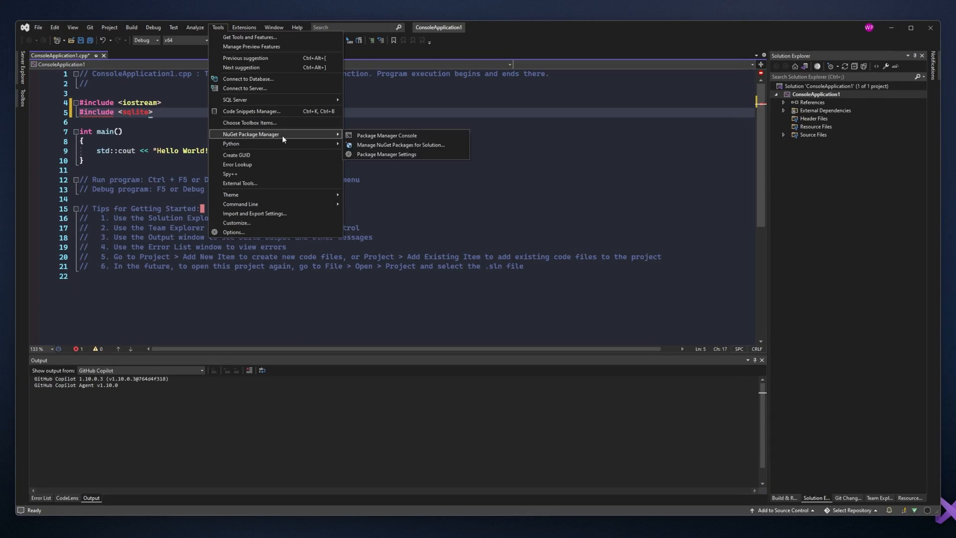
pyautogui.click(386, 134)
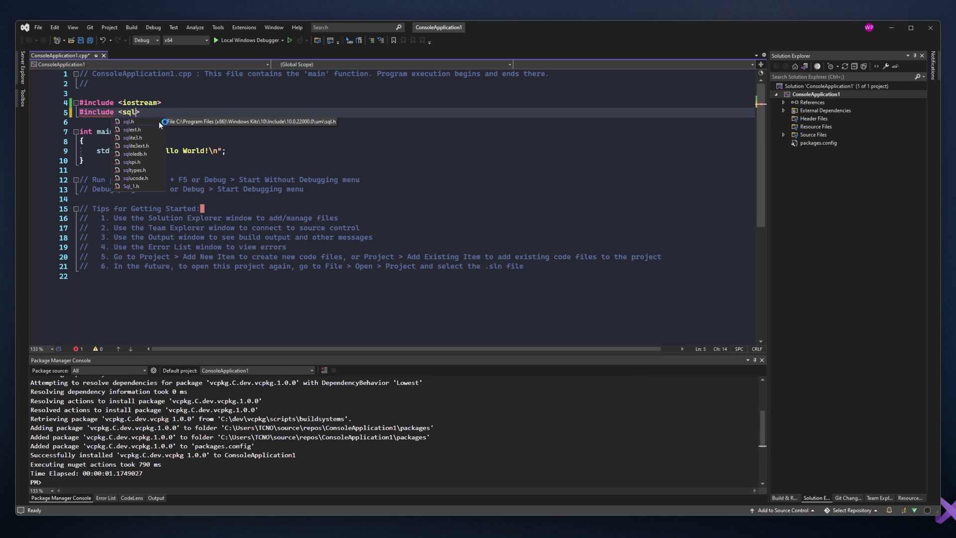
pyautogui.write('ite')
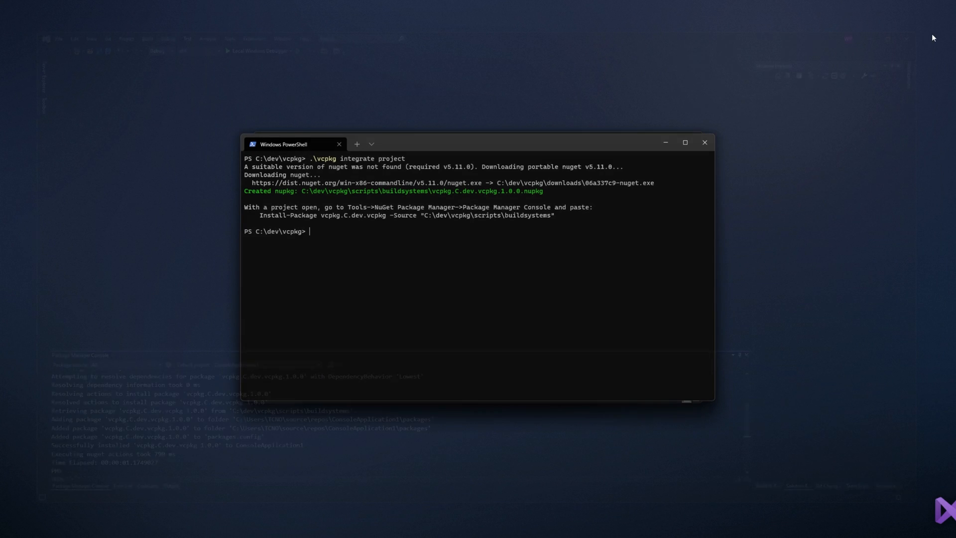
# - Type a './vcpkg integ' command, then close the Environment Variables dialog and the vcpkg folder window
pyautogui.write('./')
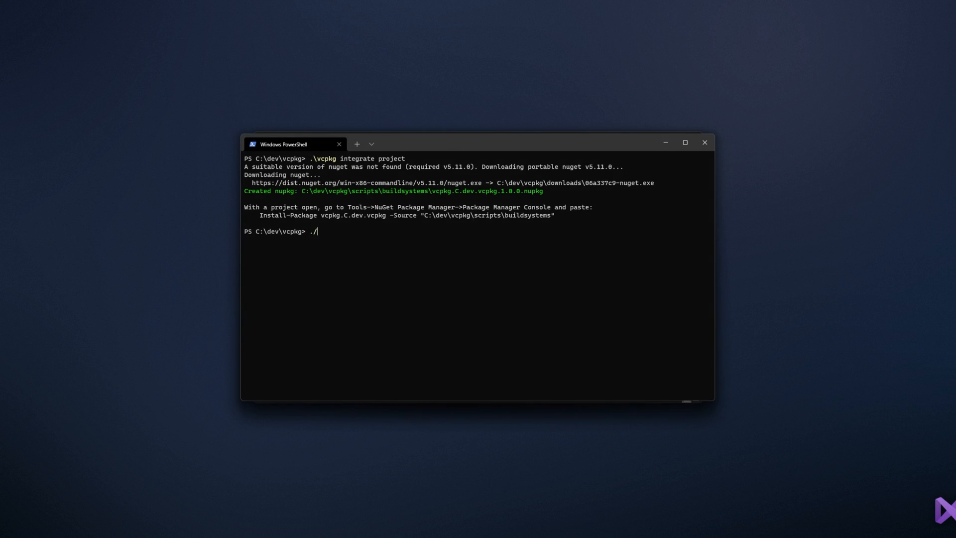
pyautogui.write('vcpkg integ')
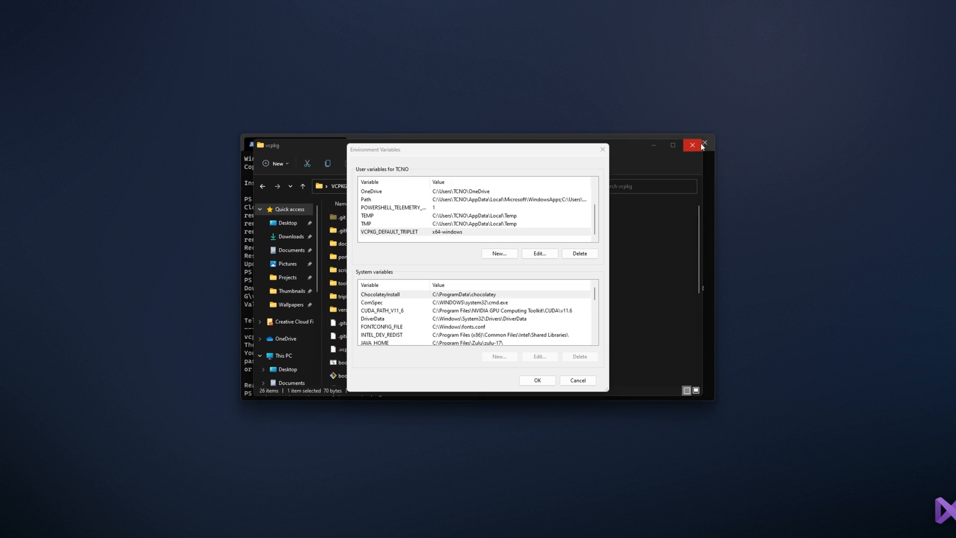
pyautogui.click(577, 380)
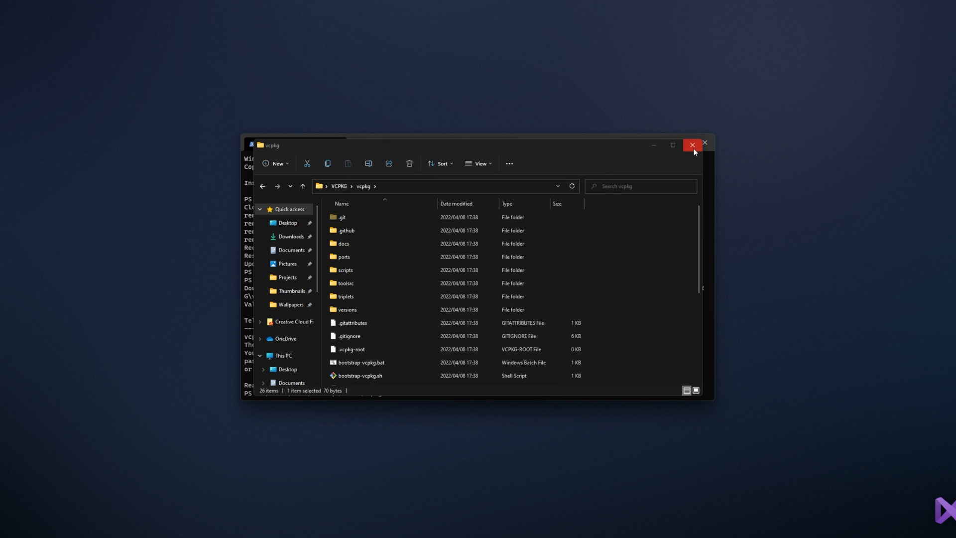
pyautogui.click(693, 146)
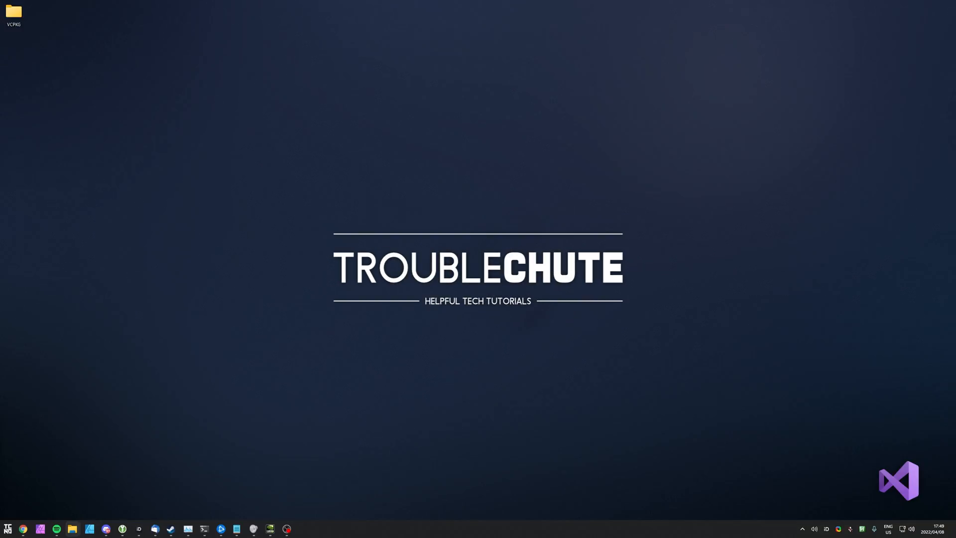